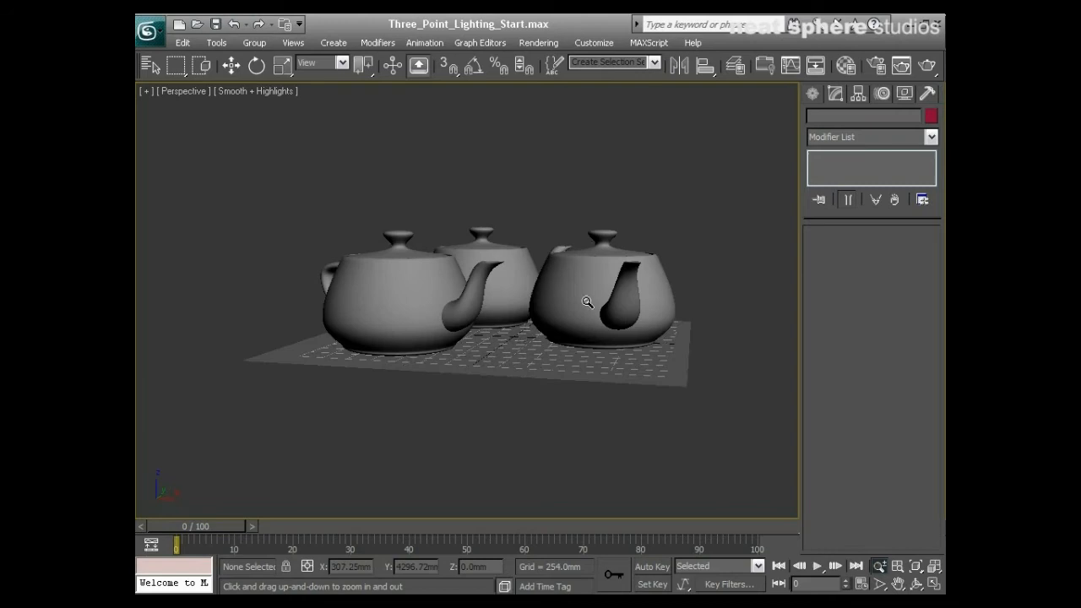
# Confirm Camera01 renders at 640×480, then maximize the Perspective viewport
pyautogui.moveTo(587, 303); pyautogui.dragTo(577, 330)
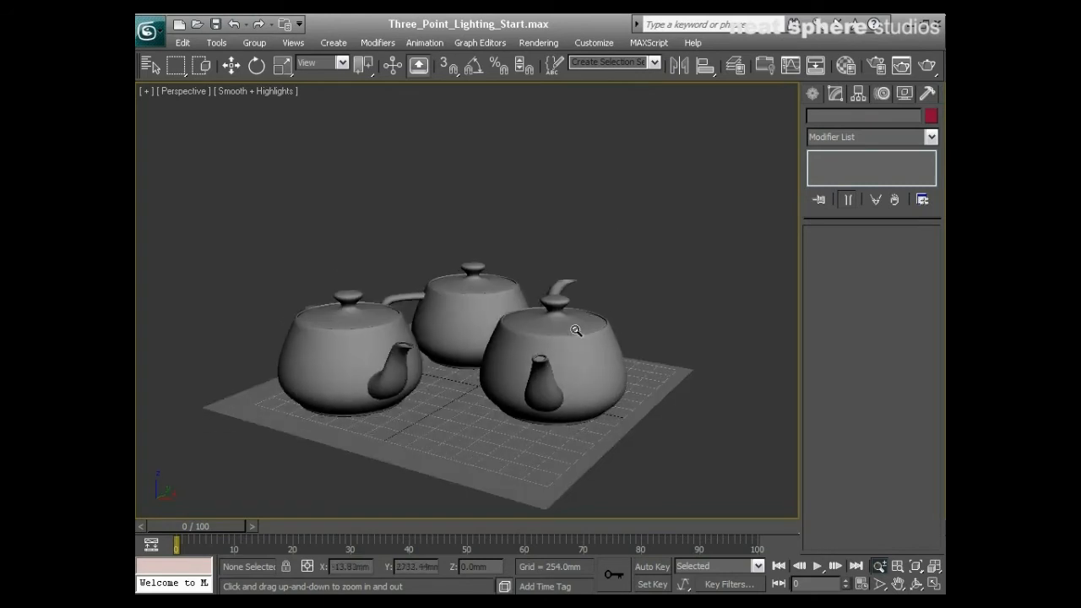
pyautogui.moveTo(577, 331); pyautogui.dragTo(617, 325)
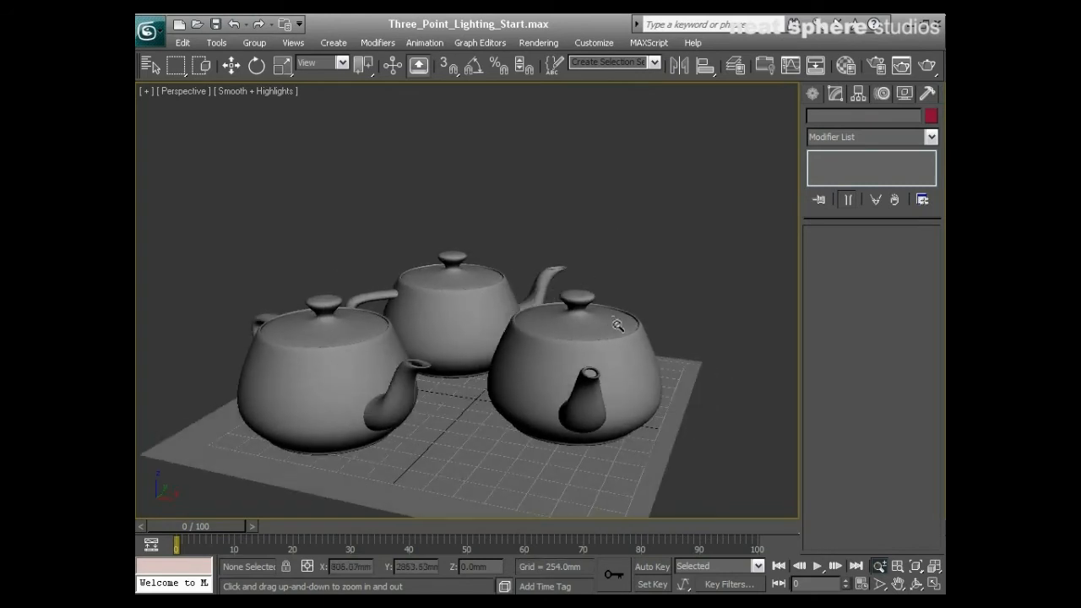
pyautogui.moveTo(618, 326)
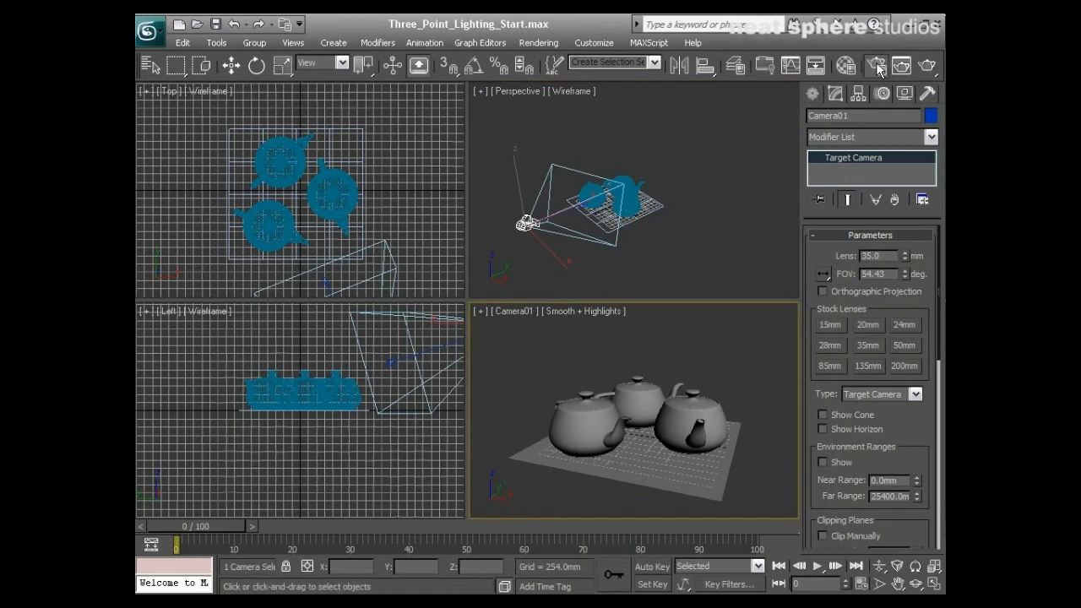
pyautogui.click(876, 65)
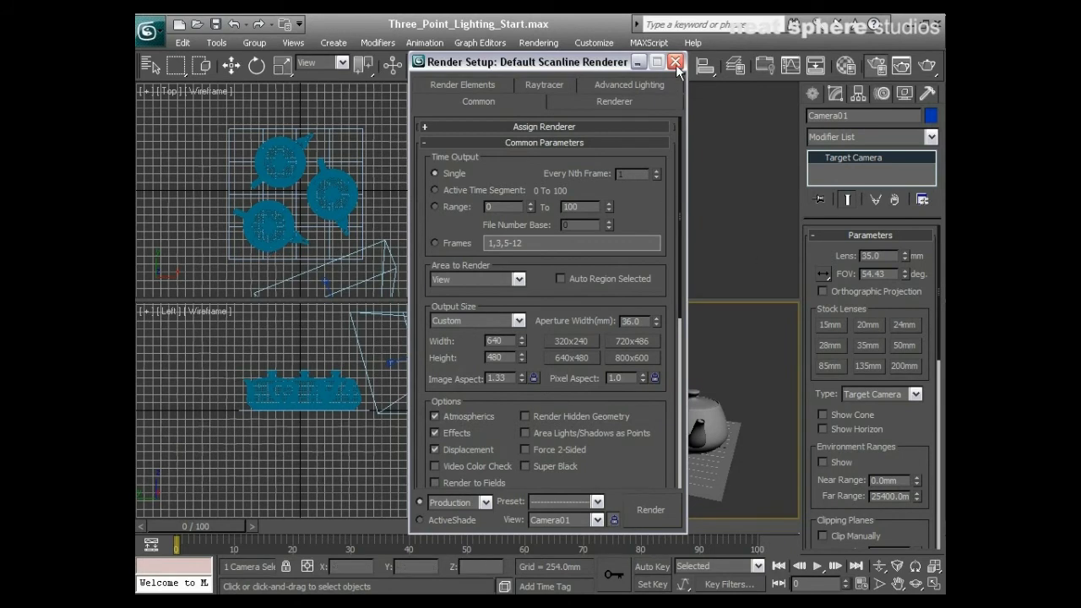
pyautogui.click(675, 62)
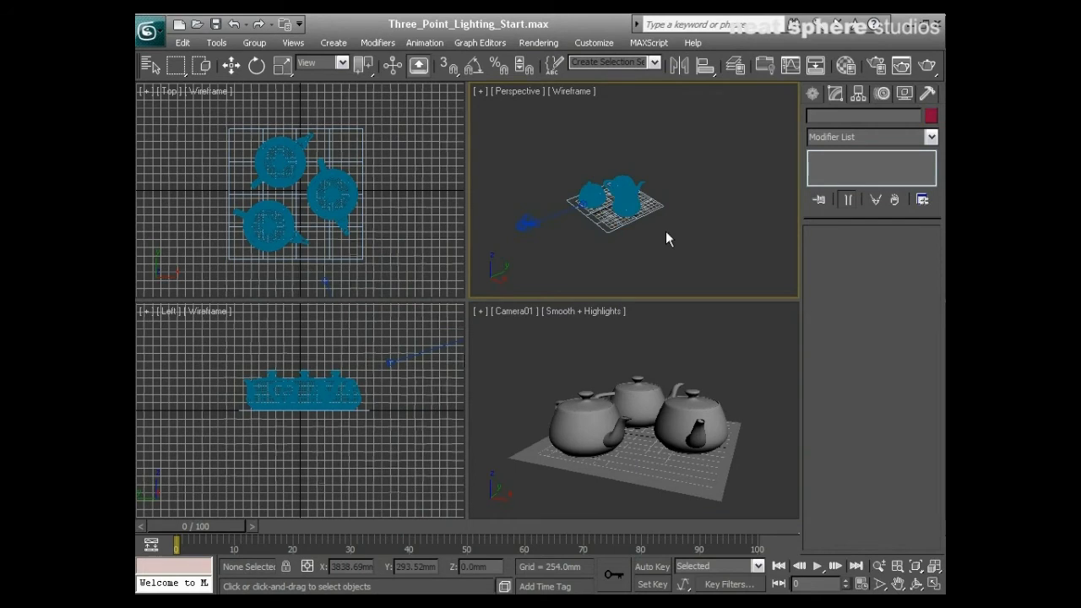
pyautogui.press('alt+w')
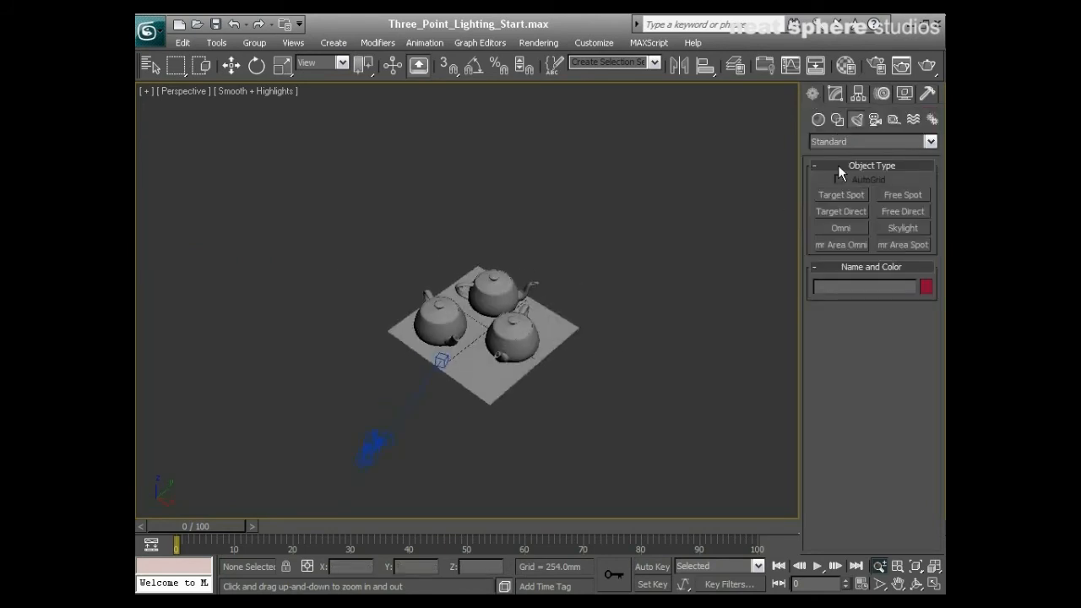
# Drag out three Target Spot lights around the plane, each targeting the teapots
pyautogui.click(841, 194)
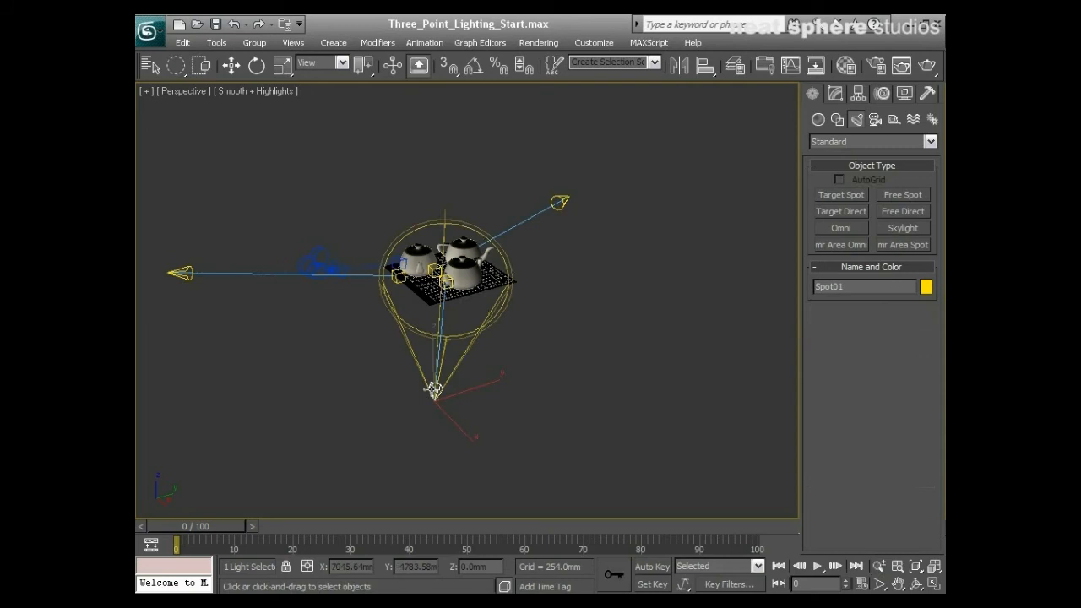
pyautogui.click(836, 94)
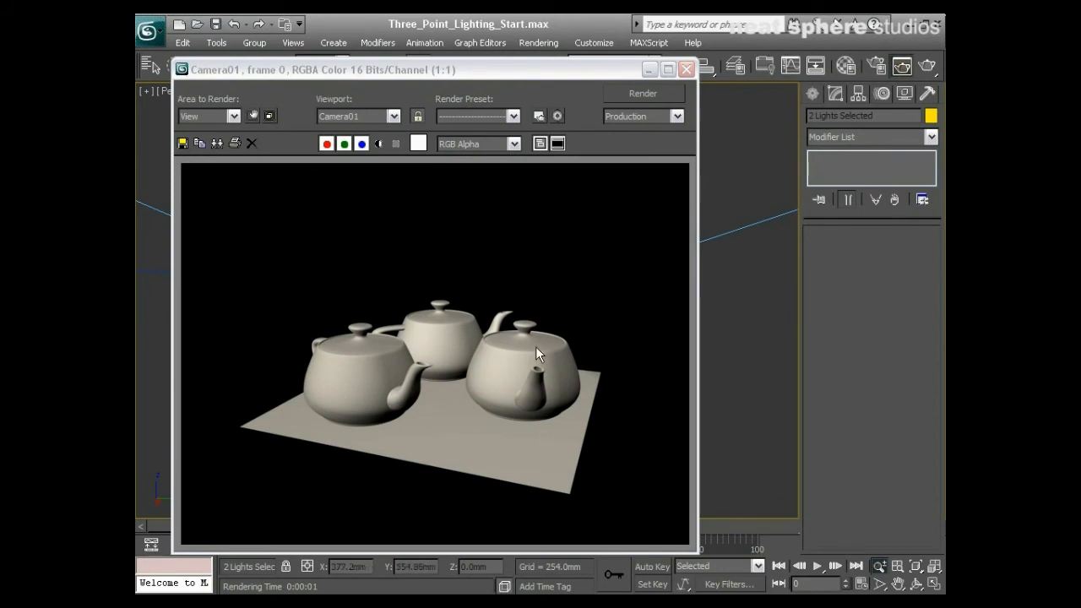
pyautogui.moveTo(485, 400)
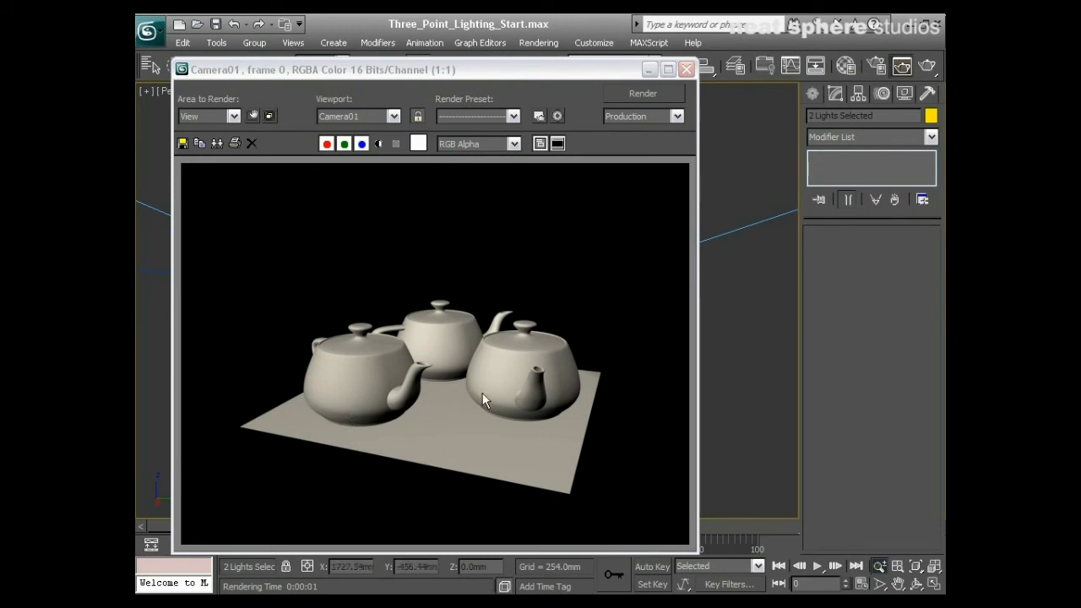
pyautogui.moveTo(494, 433)
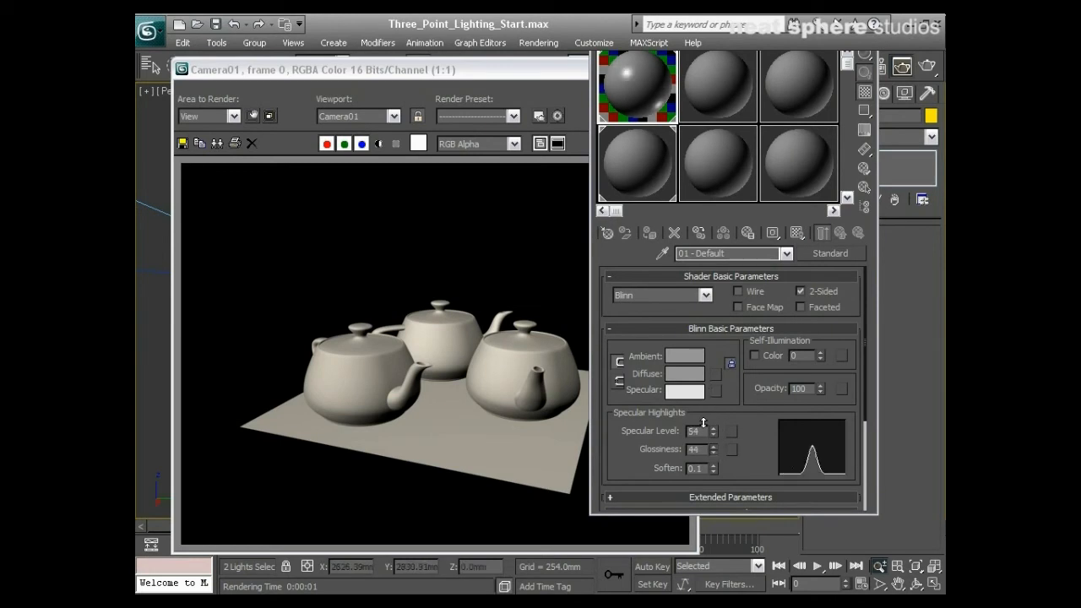
# Re-render Camera01 to check the glossier specular highlights, then close the frame window
pyautogui.click(643, 93)
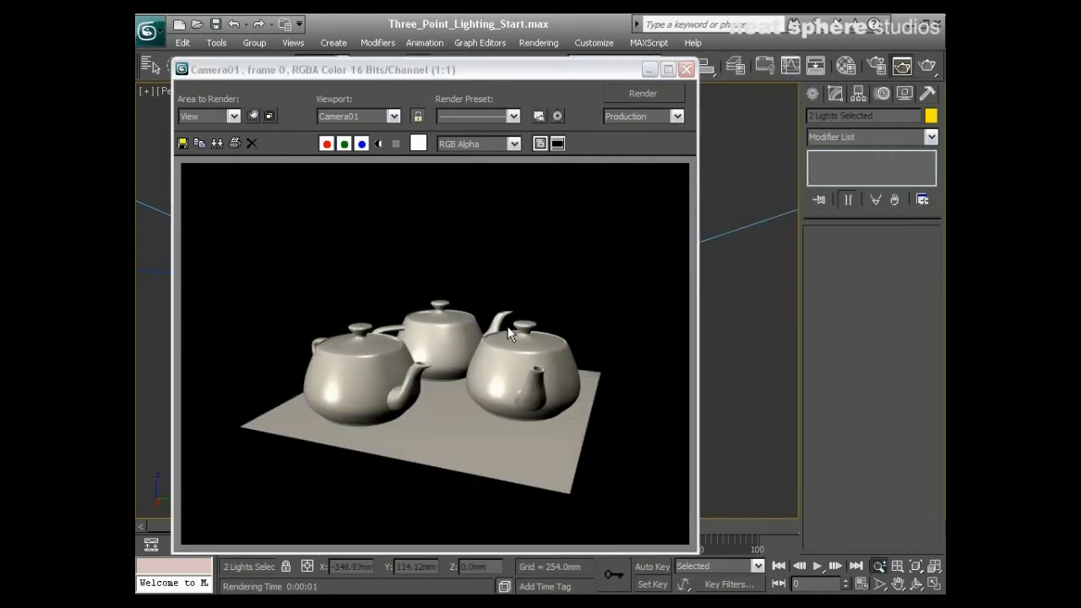
pyautogui.moveTo(351, 409)
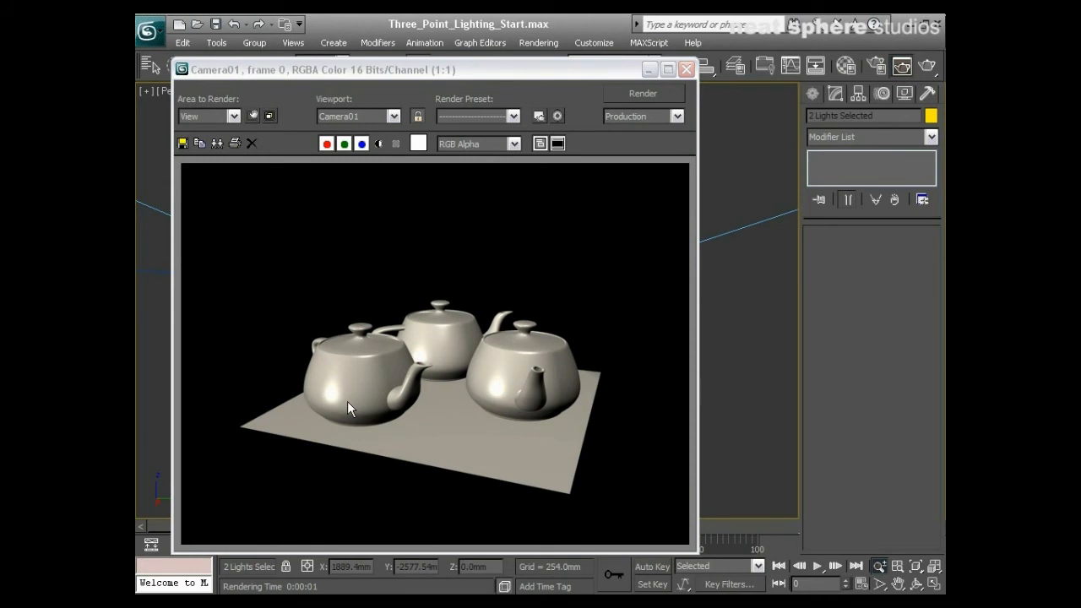
pyautogui.moveTo(687, 69)
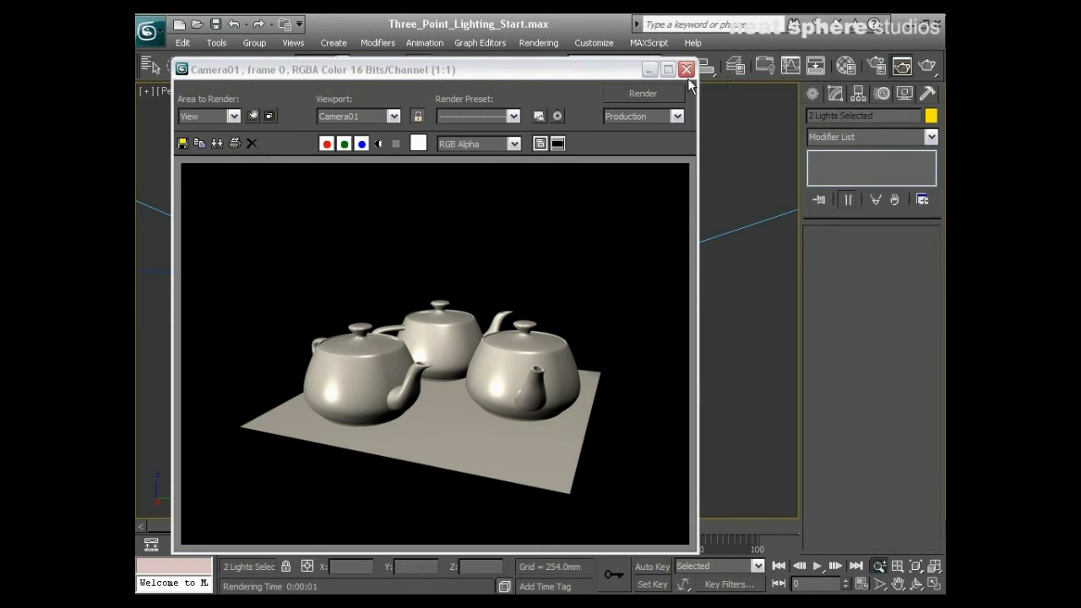
pyautogui.click(685, 69)
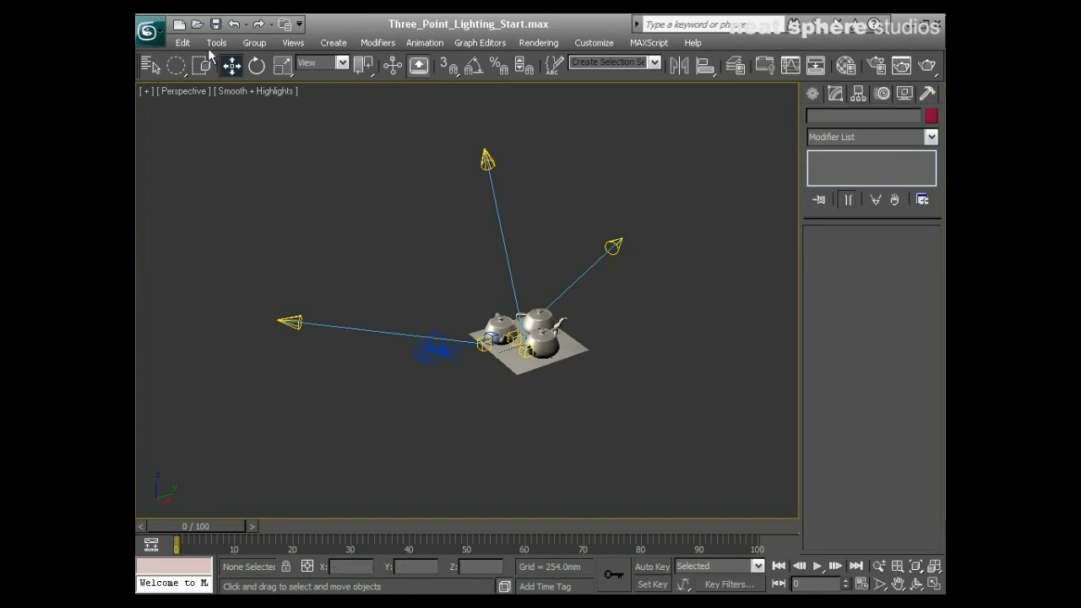
# Open the Light Lister from the Tools menu
pyautogui.click(217, 42)
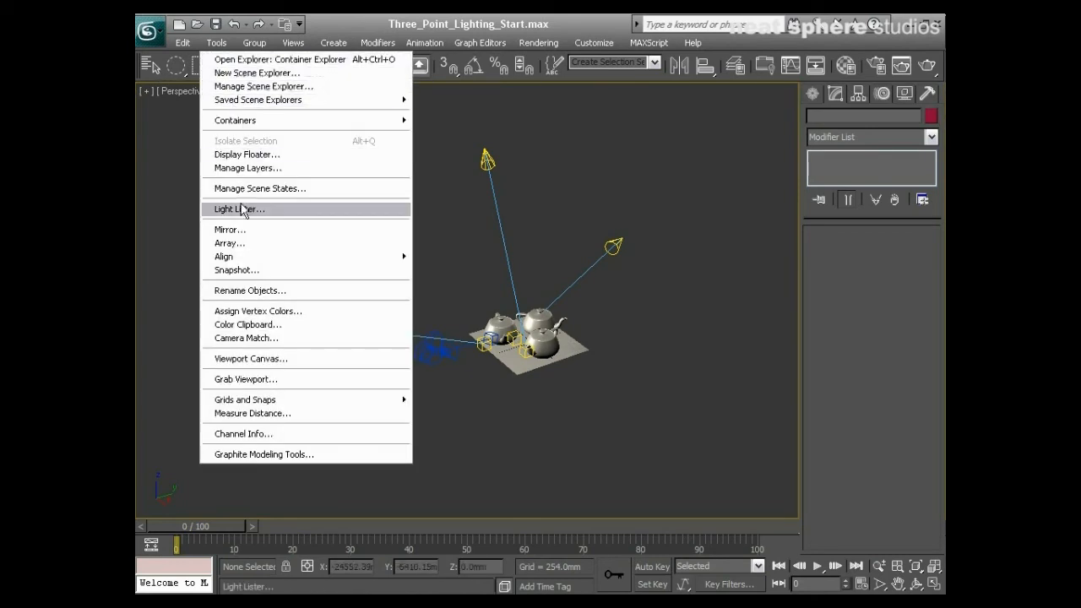
pyautogui.moveTo(259, 188)
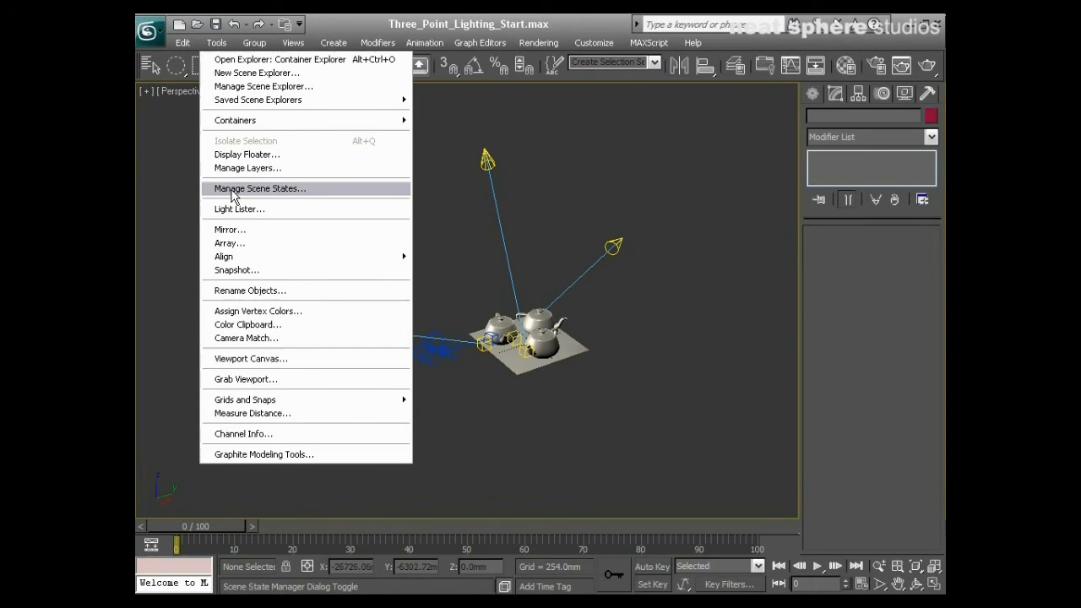
pyautogui.click(239, 209)
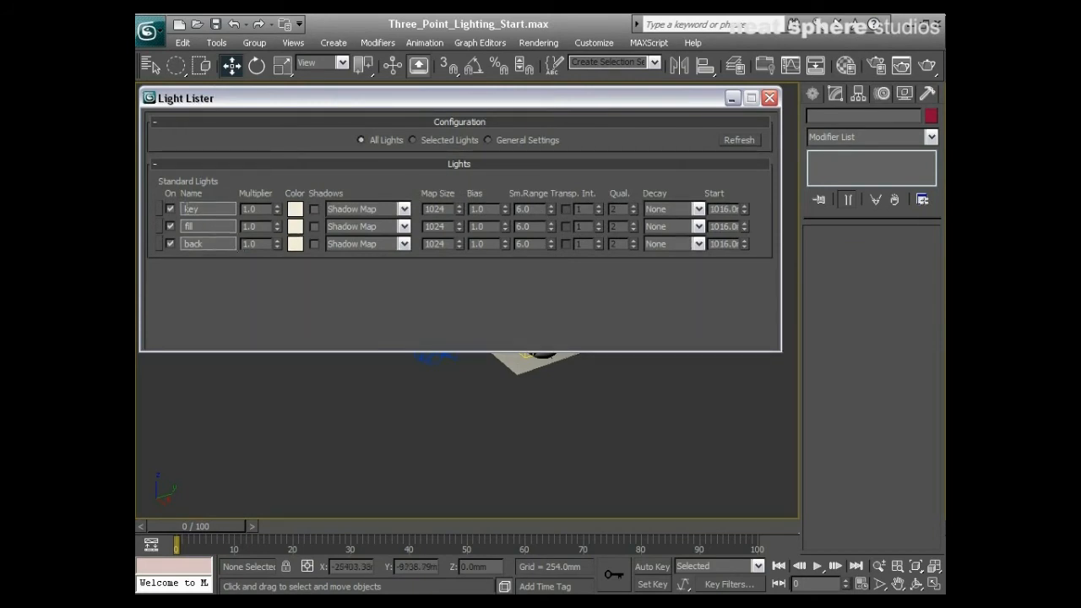
# Select the key light and browse its General, Shadow Map and Shadow Parameters rollouts
pyautogui.click(207, 209)
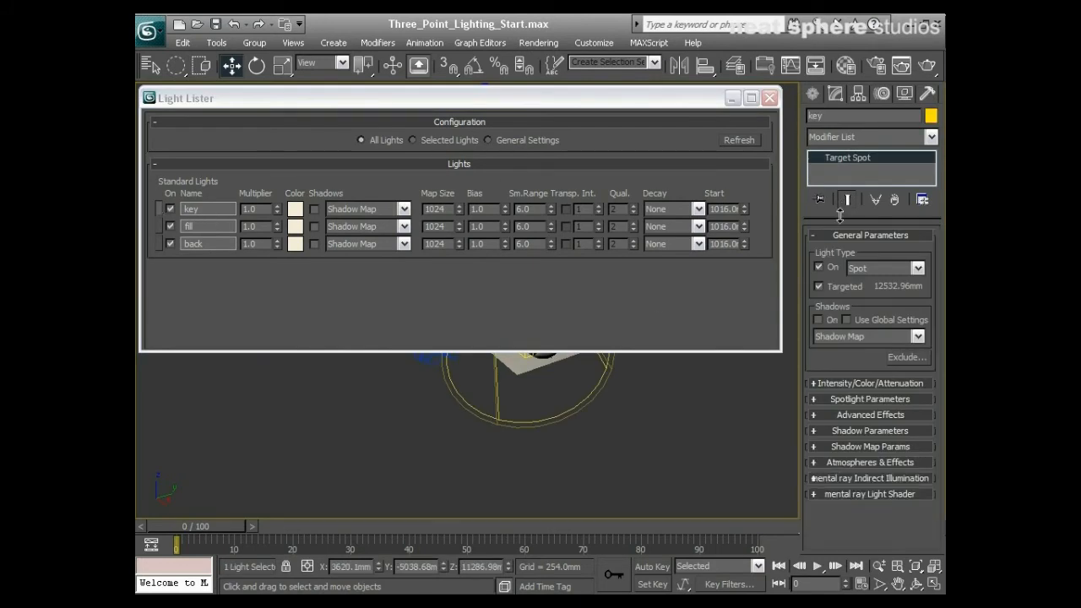
pyautogui.click(870, 235)
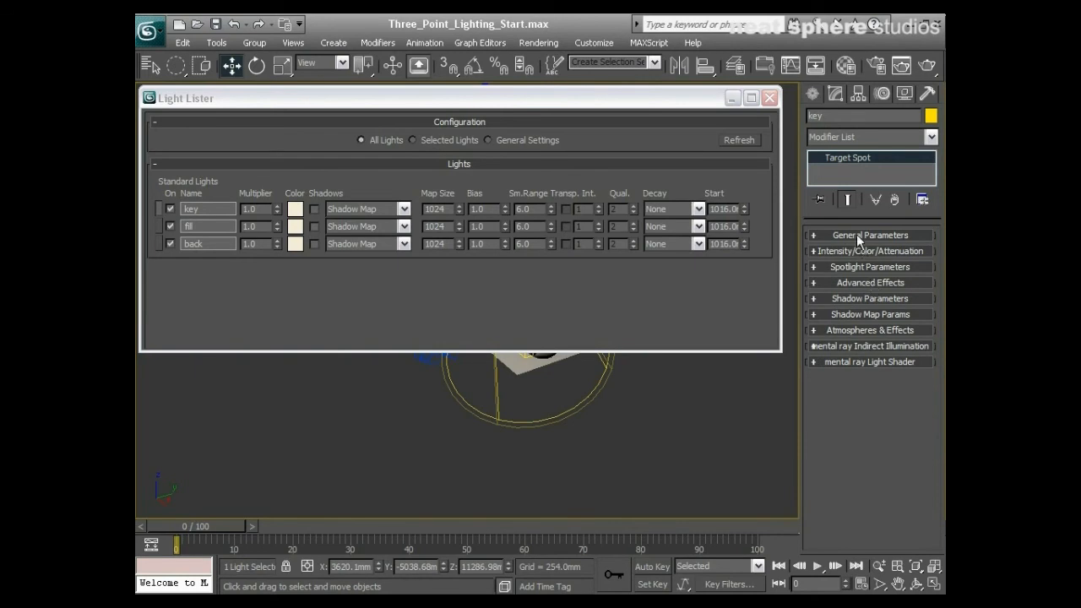
pyautogui.click(870, 235)
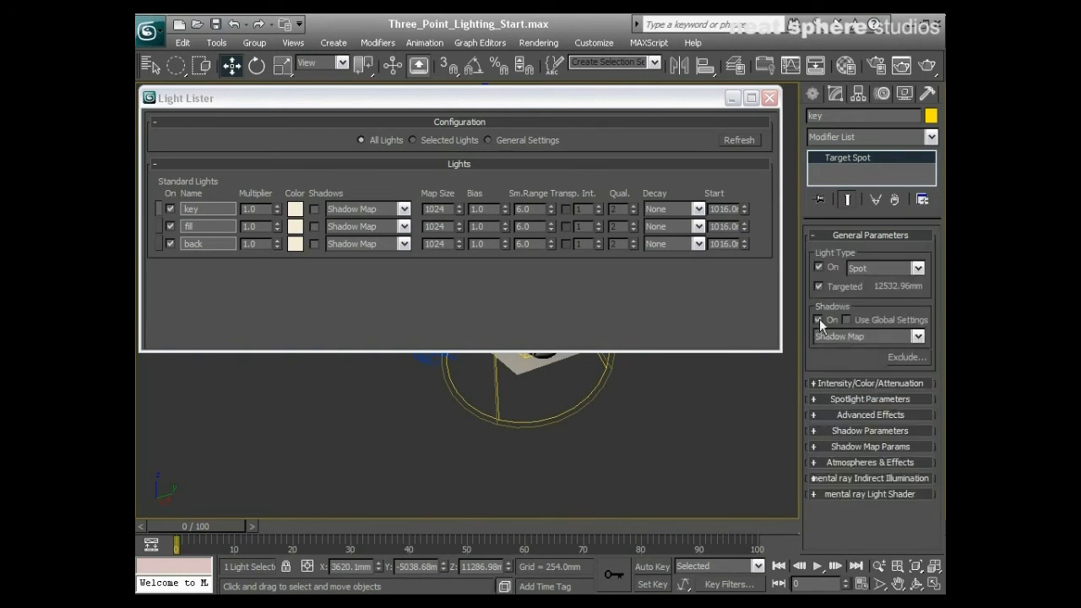
pyautogui.click(870, 235)
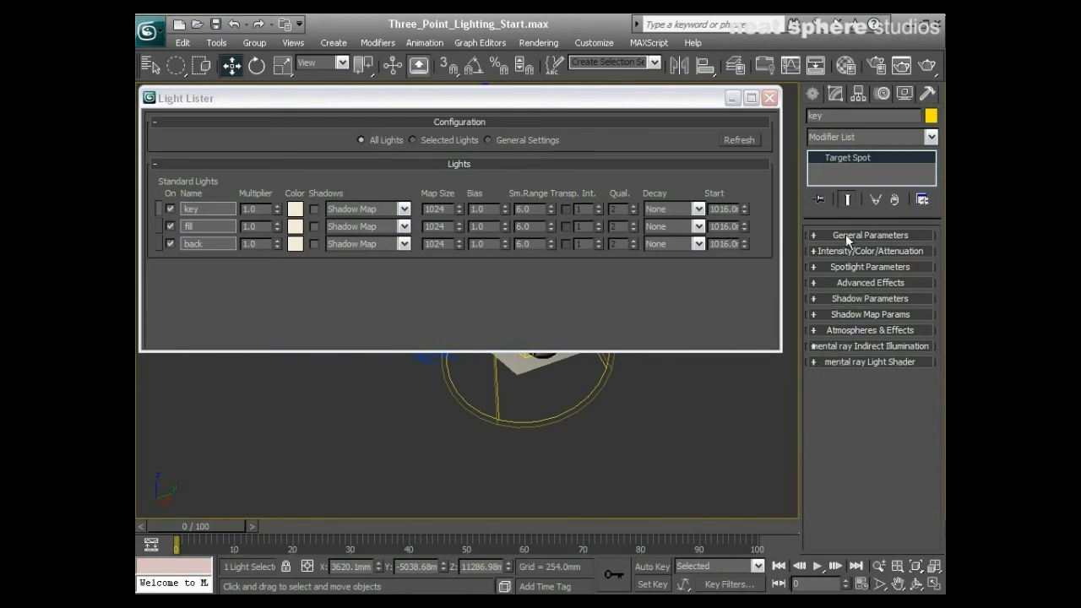
pyautogui.click(870, 315)
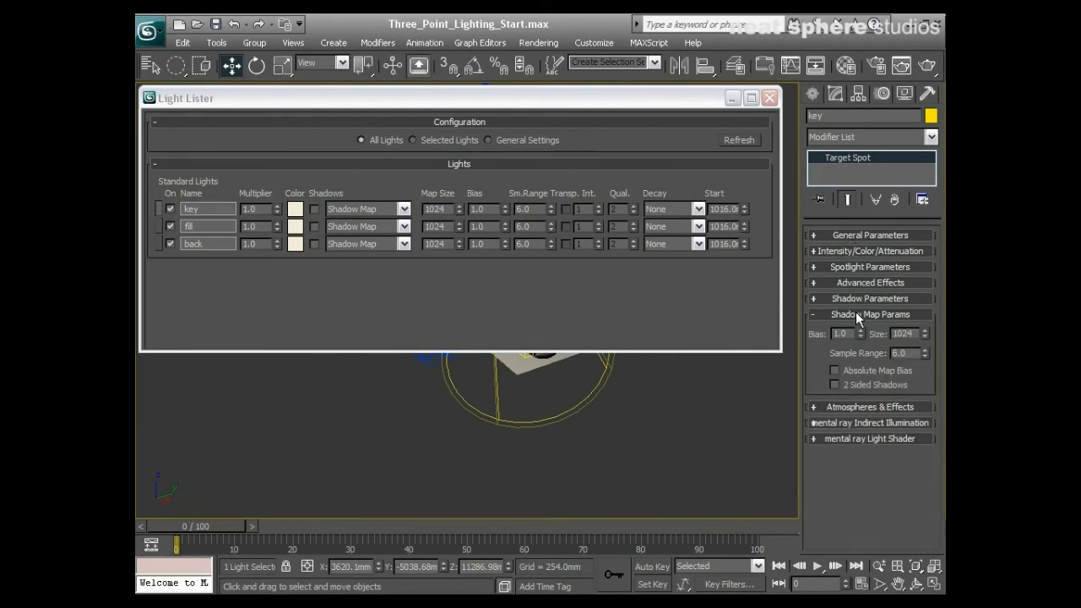
pyautogui.click(871, 314)
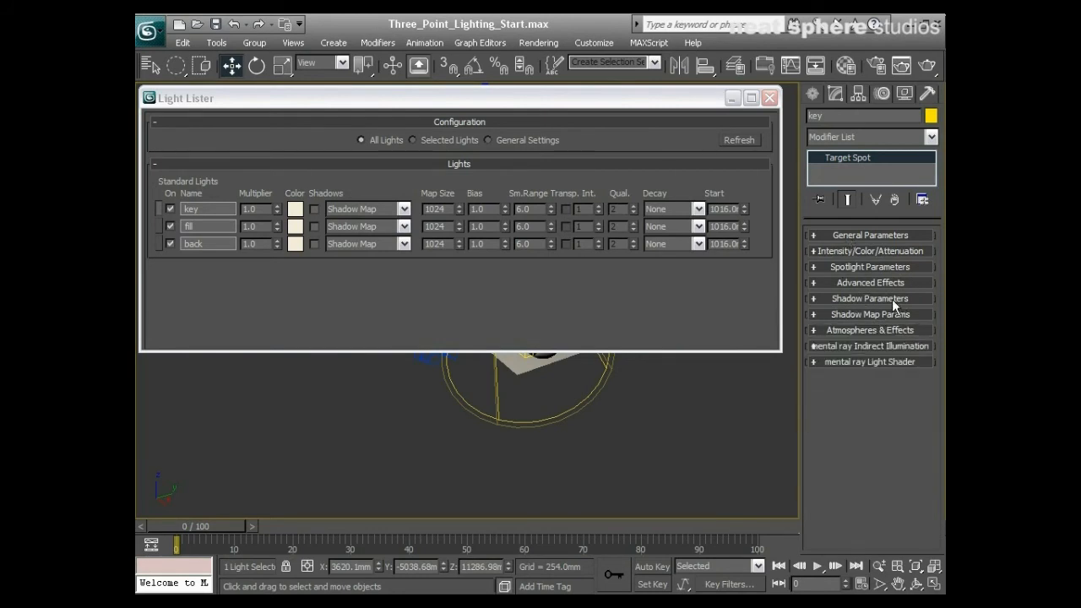
pyautogui.click(870, 298)
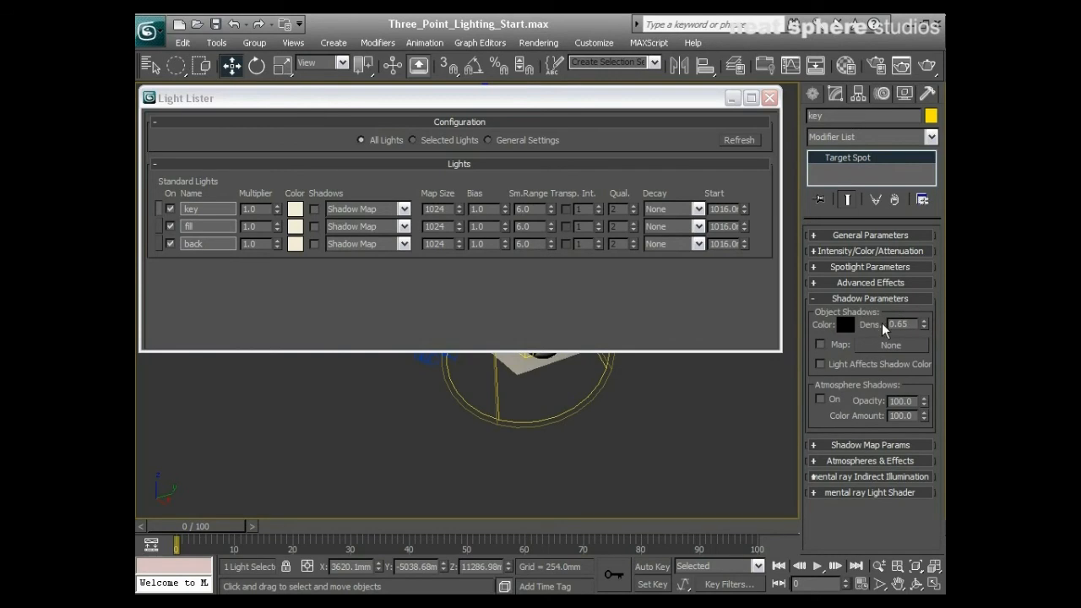
pyautogui.click(871, 297)
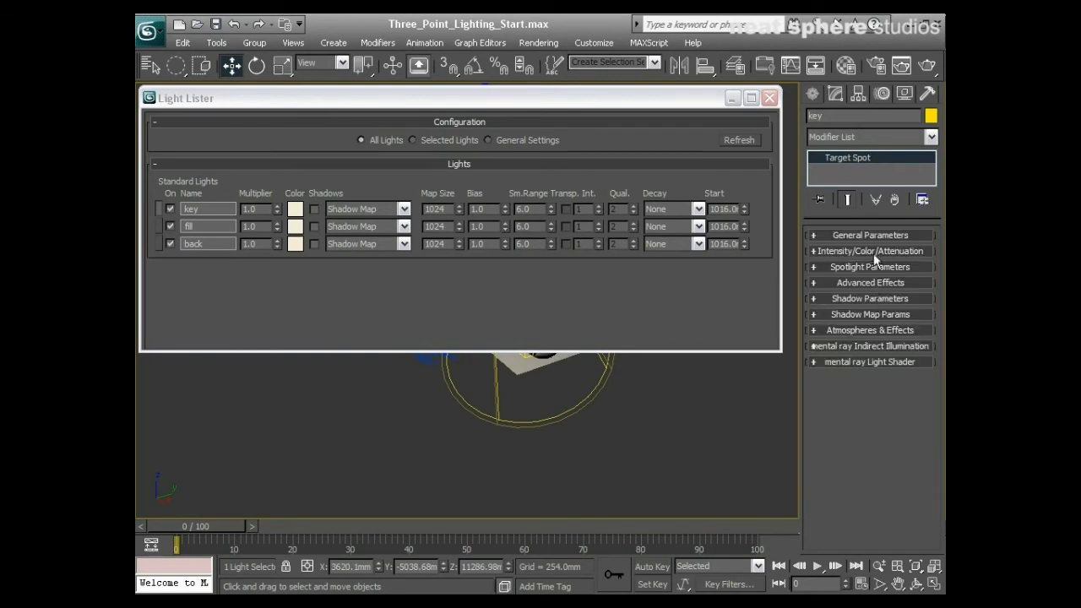
# Check the key light's intensity settings, then turn off Specular on the back light
pyautogui.click(871, 251)
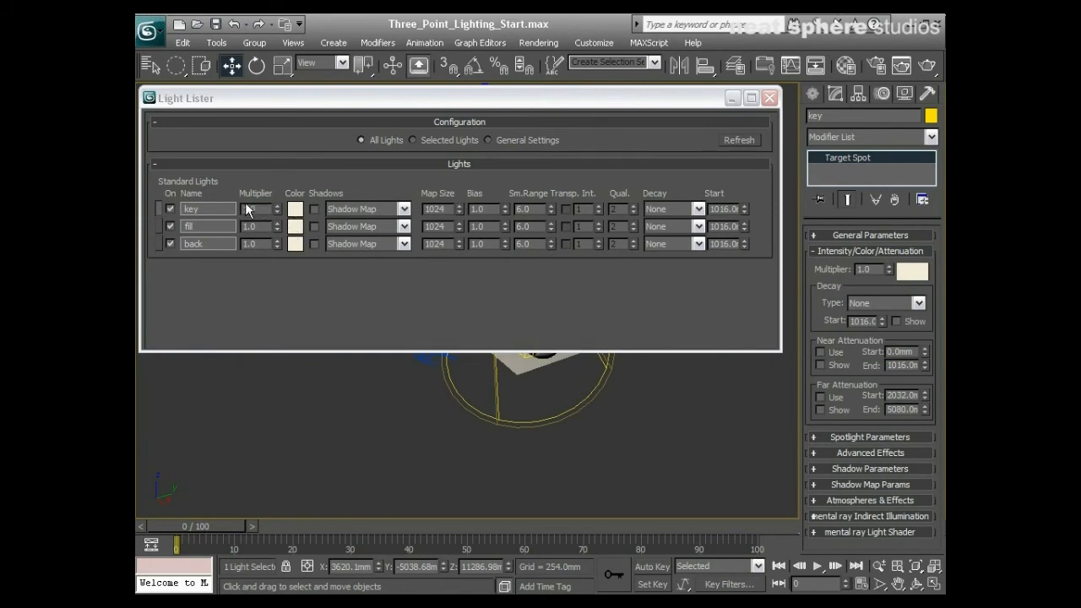
pyautogui.click(870, 251)
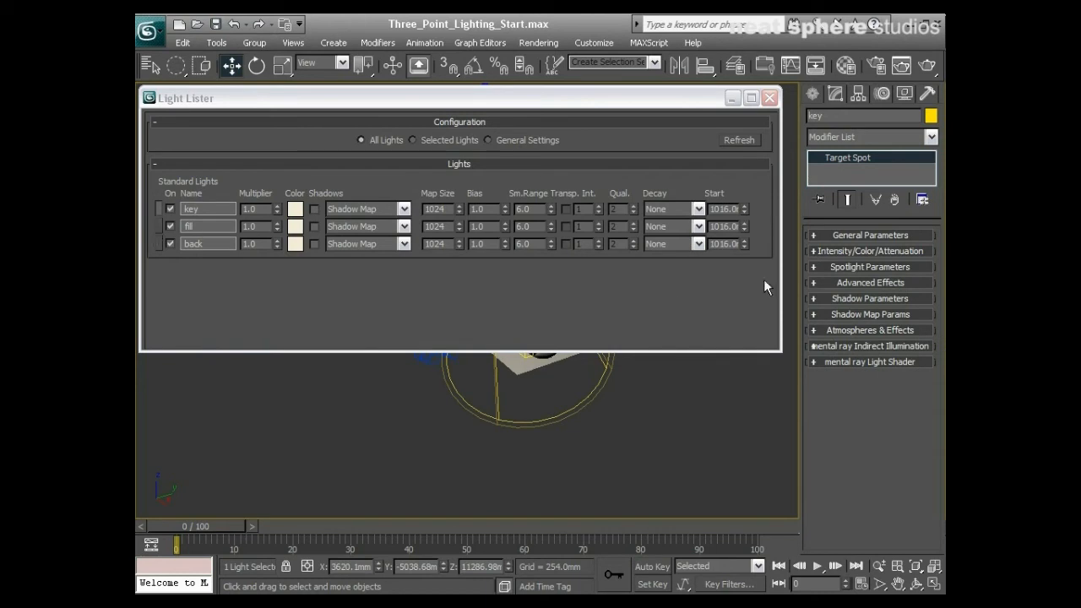
pyautogui.click(870, 282)
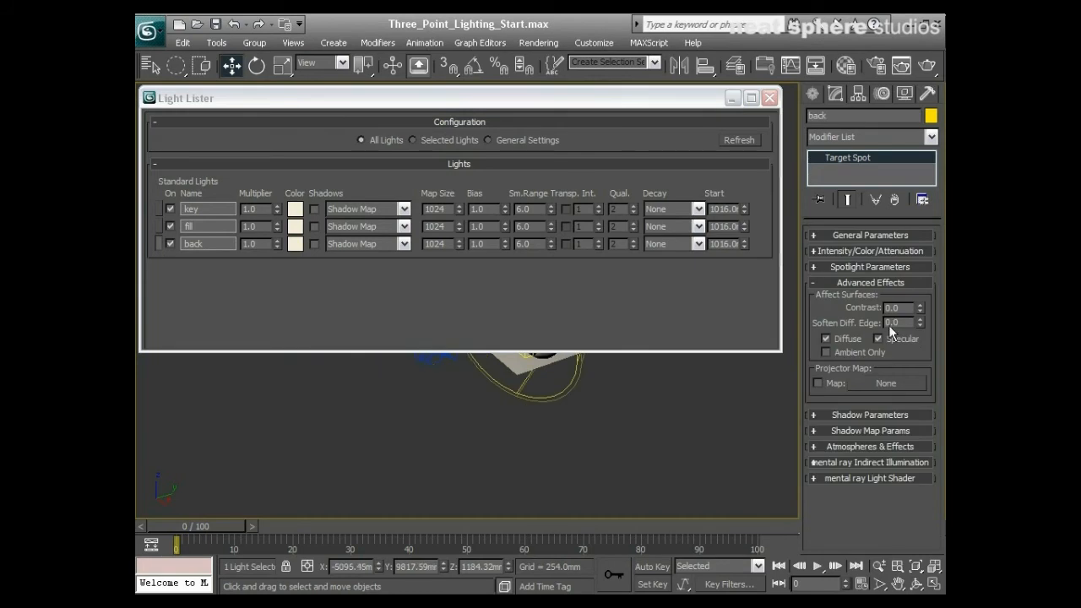
pyautogui.click(927, 65)
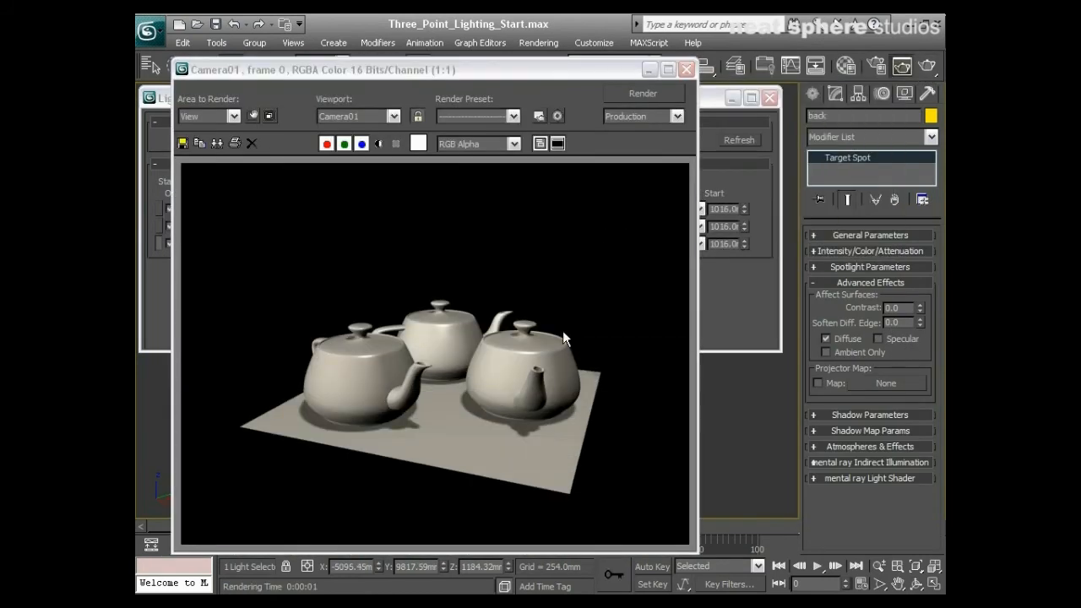
pyautogui.moveTo(575, 363)
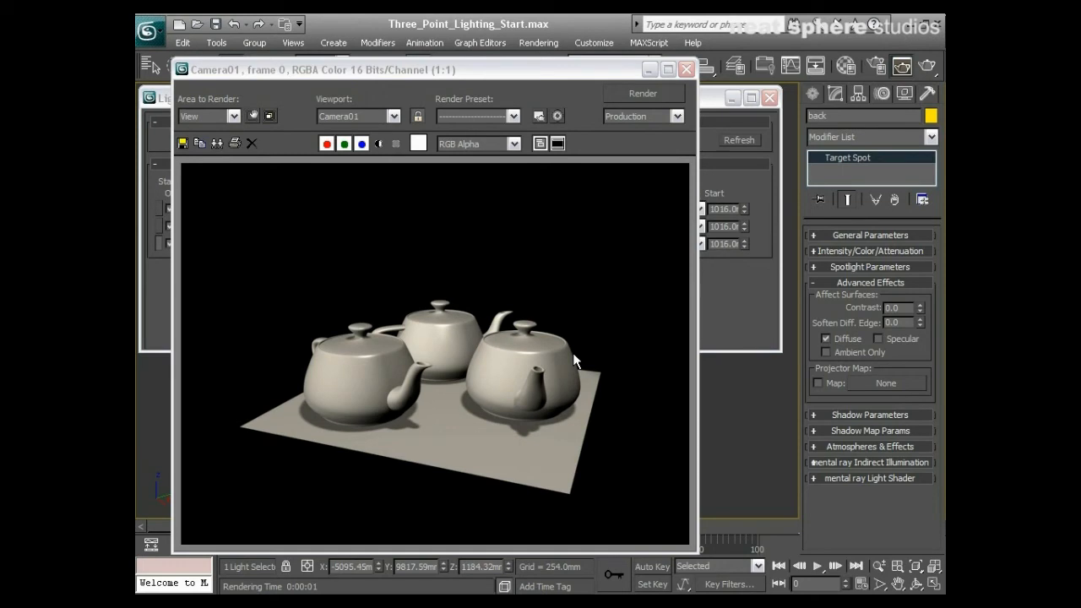
pyautogui.moveTo(307, 448)
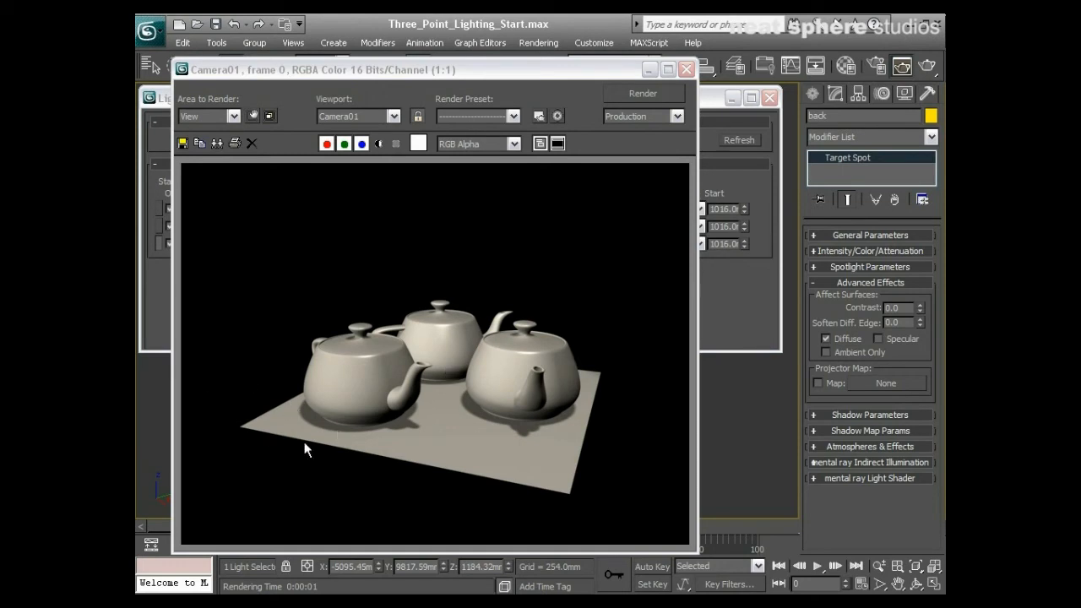
pyautogui.moveTo(298, 393)
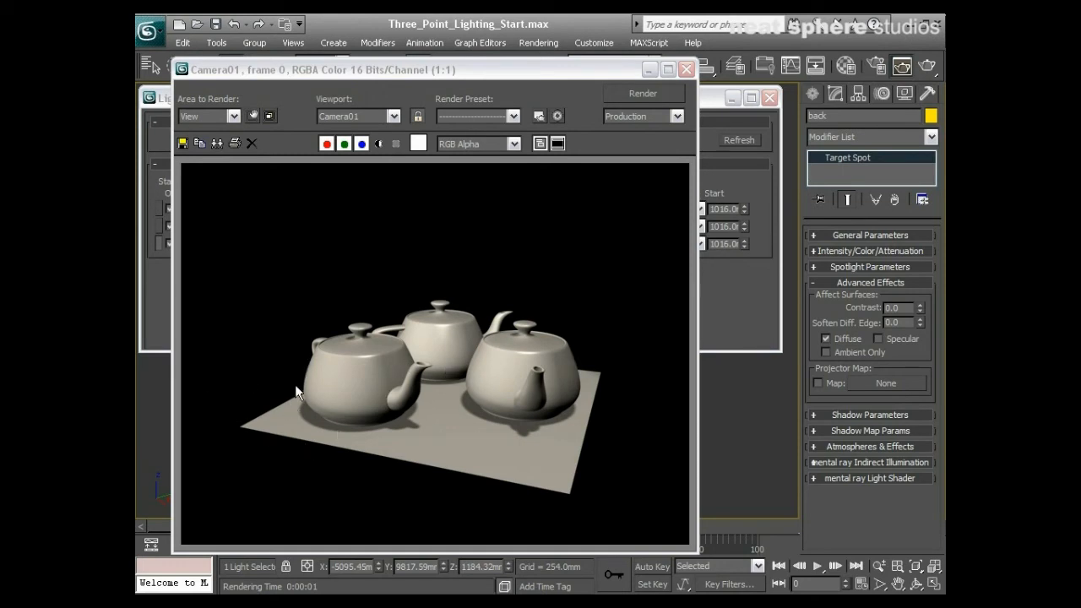
pyautogui.moveTo(344, 372)
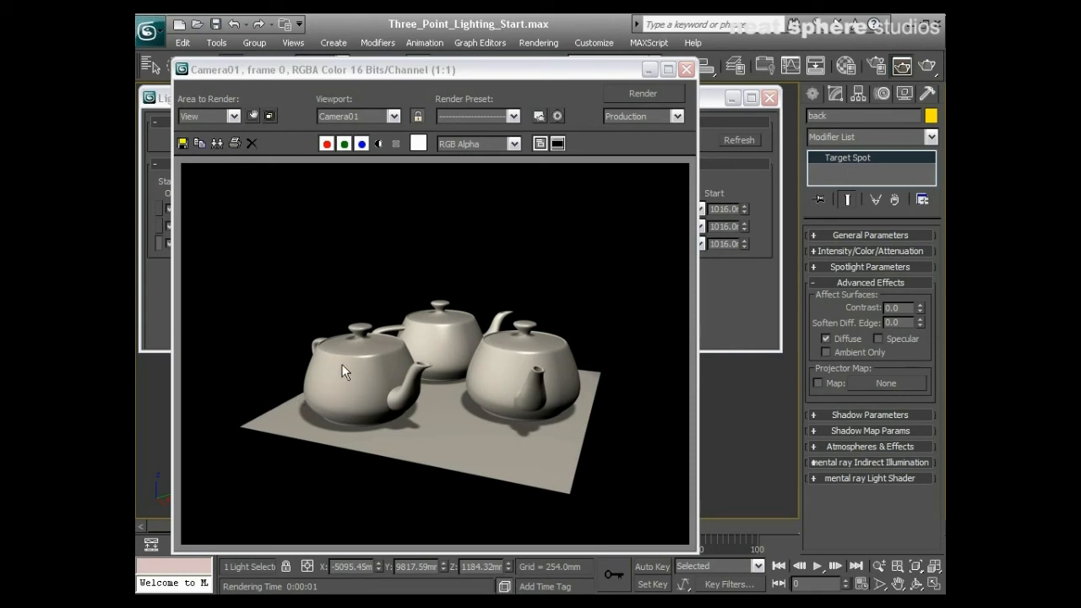
pyautogui.moveTo(595, 369)
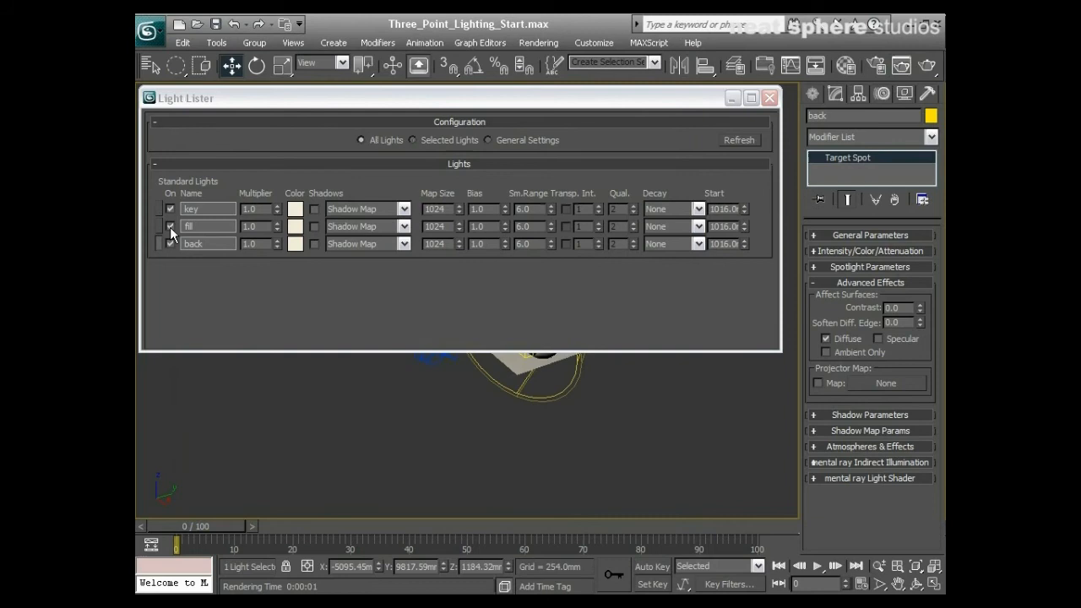
# Set multipliers to 1.25 key, 0.85 fill, 0.35 back and render
pyautogui.click(170, 227)
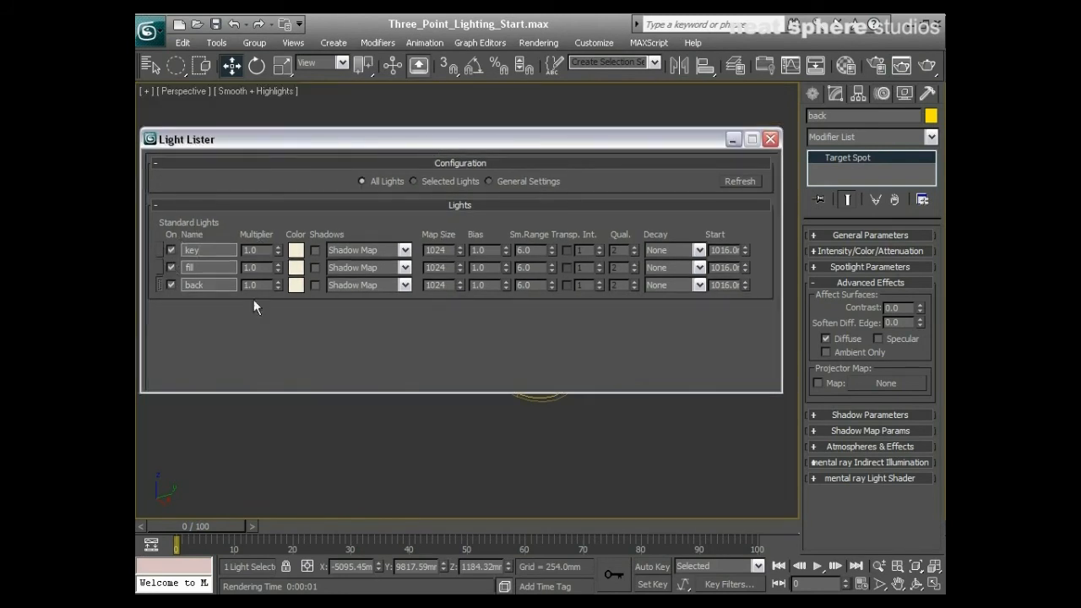
pyautogui.moveTo(268, 306)
pyautogui.write('0.85')
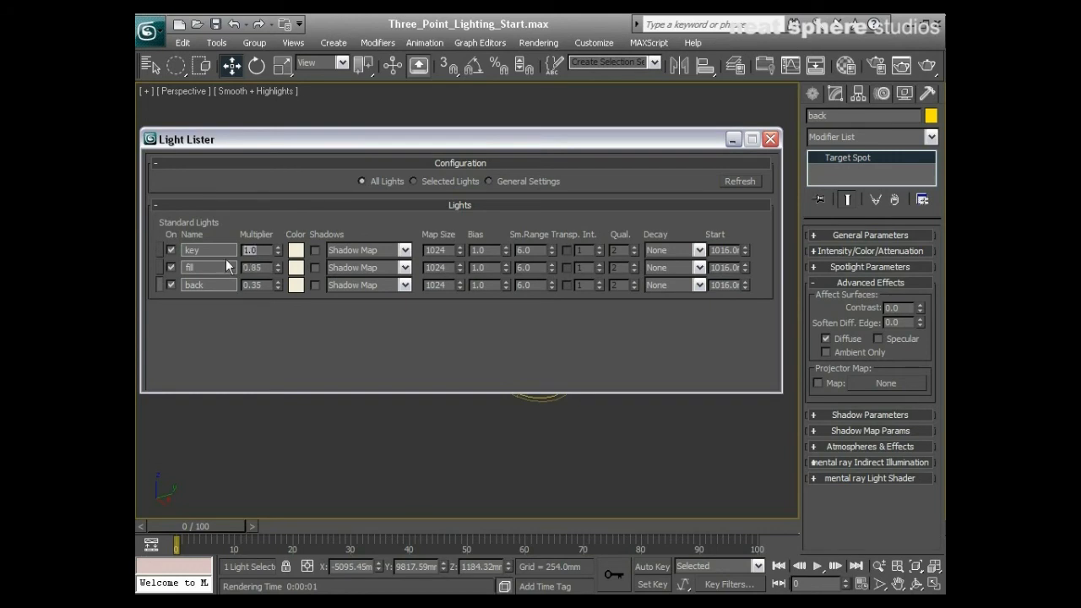
pyautogui.click(276, 246)
pyautogui.write('1.25')
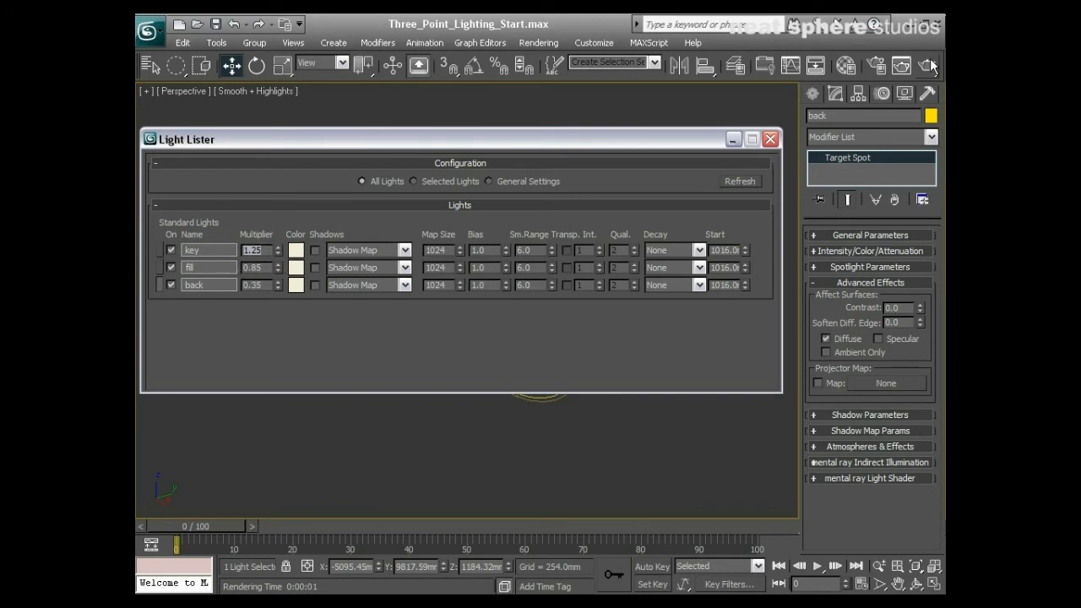
pyautogui.click(902, 65)
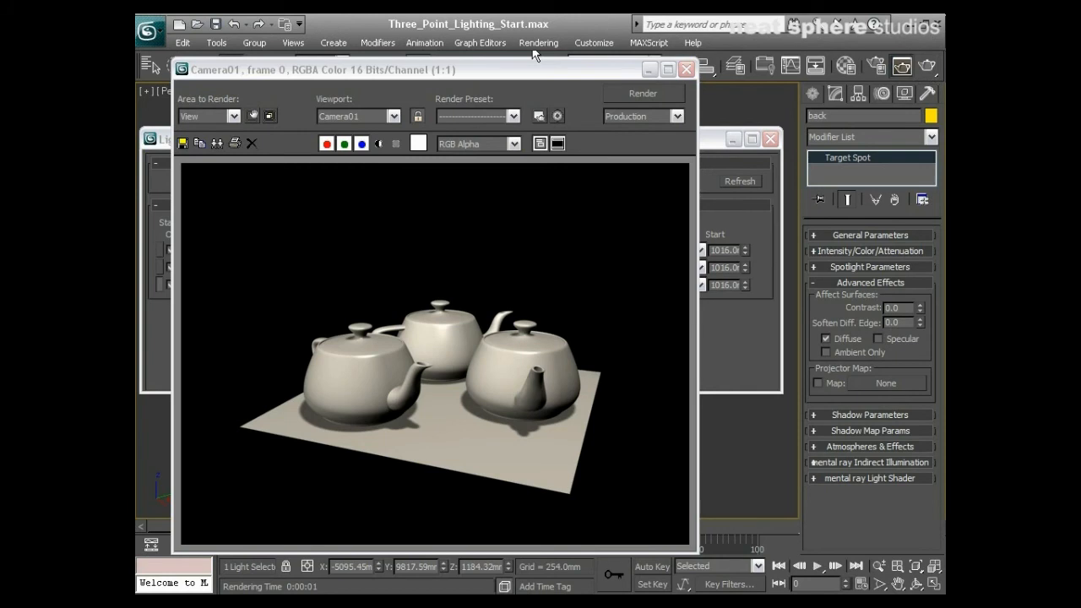
# Set Exposure Control Global Lighting Level to 0.5 and render the darker teapots
pyautogui.click(538, 42)
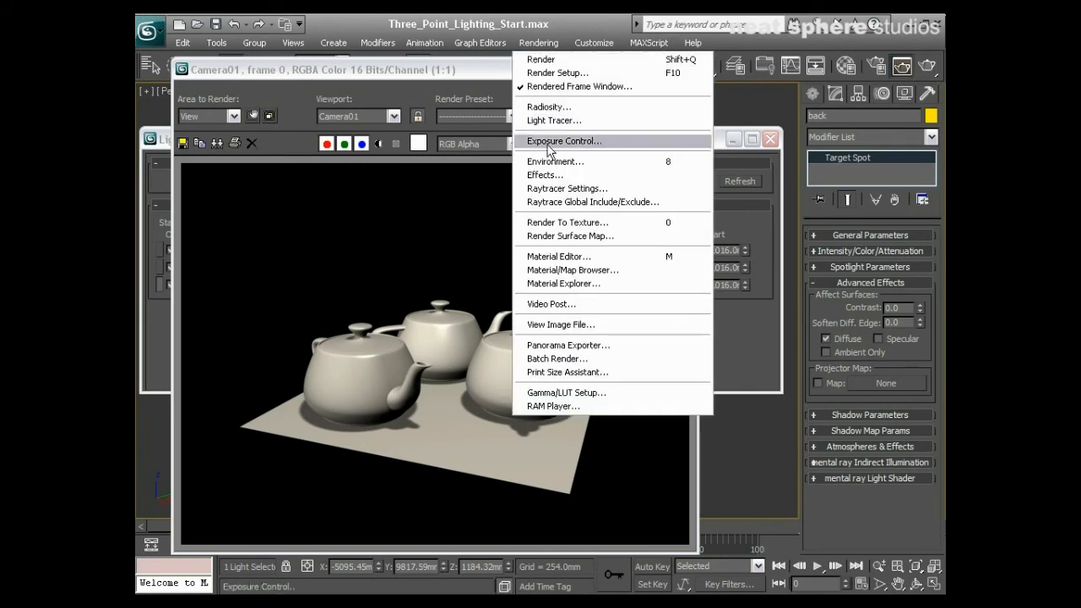
pyautogui.click(564, 141)
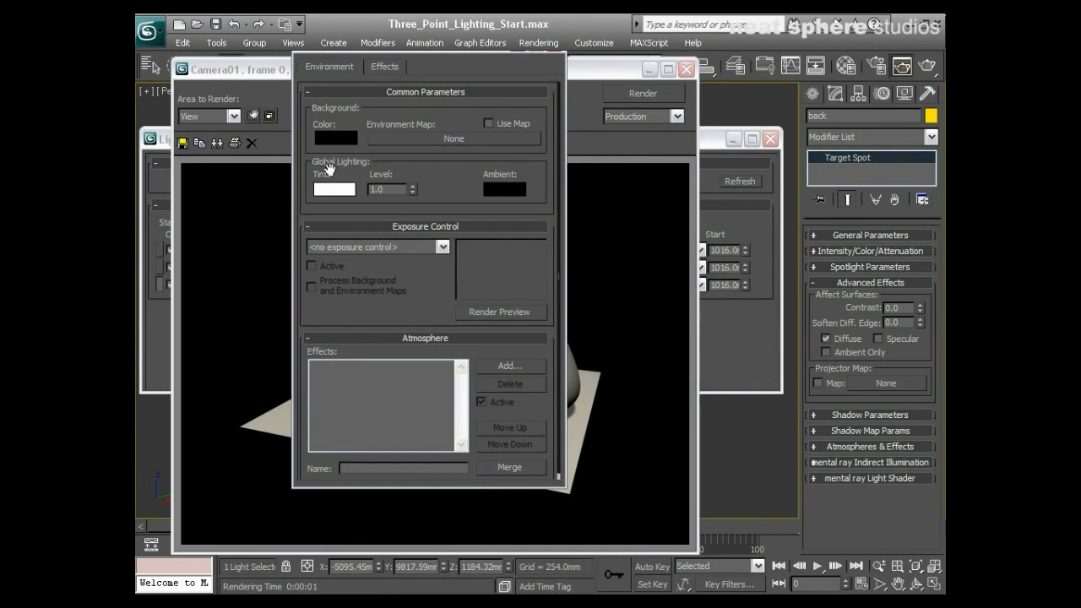
pyautogui.click(309, 226)
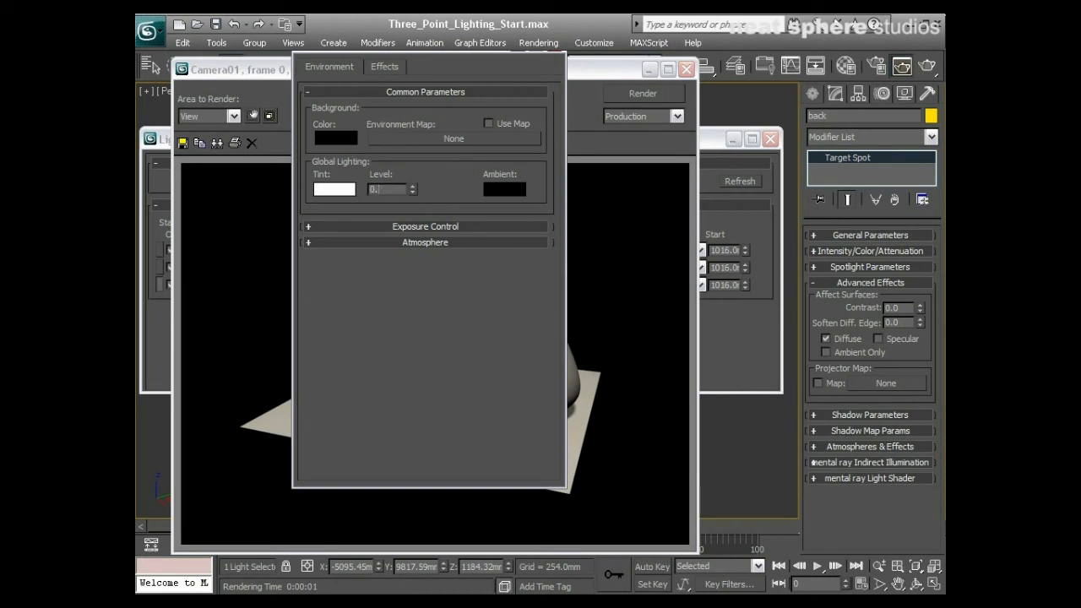
pyautogui.write('0.5')
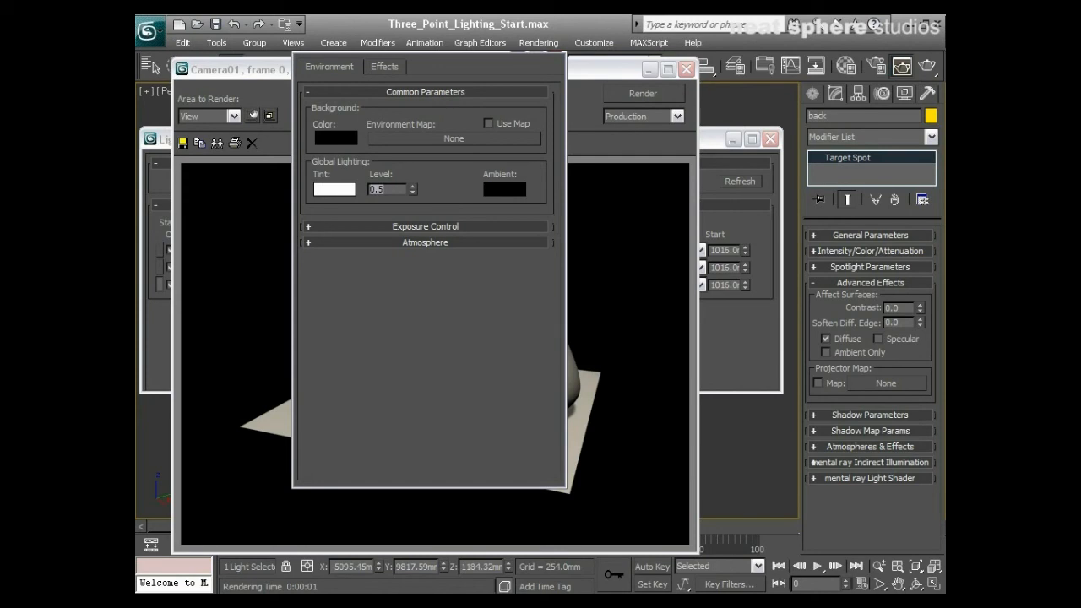
pyautogui.moveTo(366, 200)
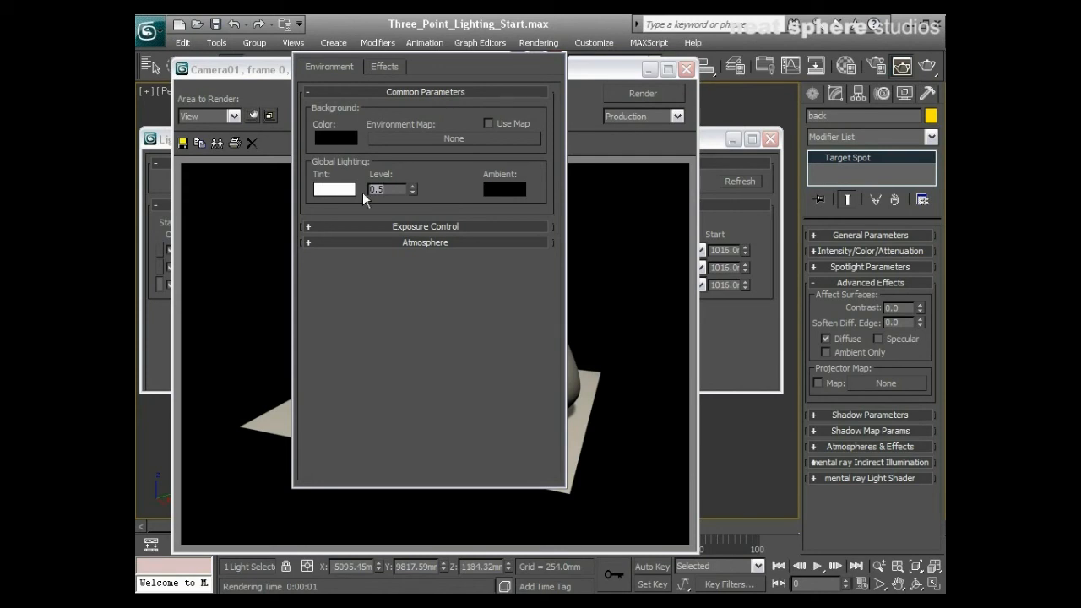
pyautogui.click(643, 93)
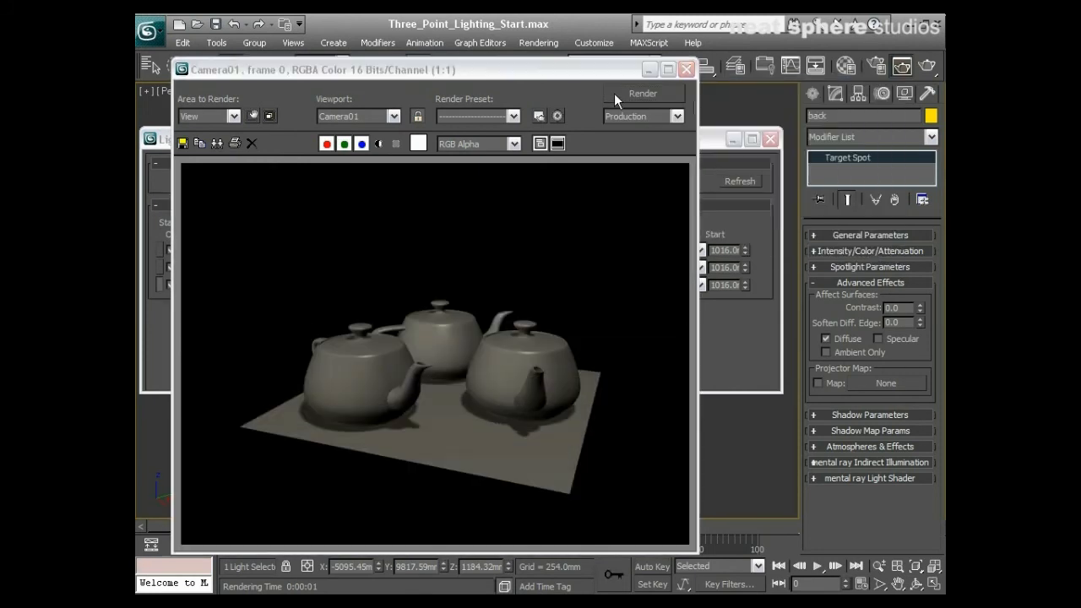
pyautogui.moveTo(460, 321)
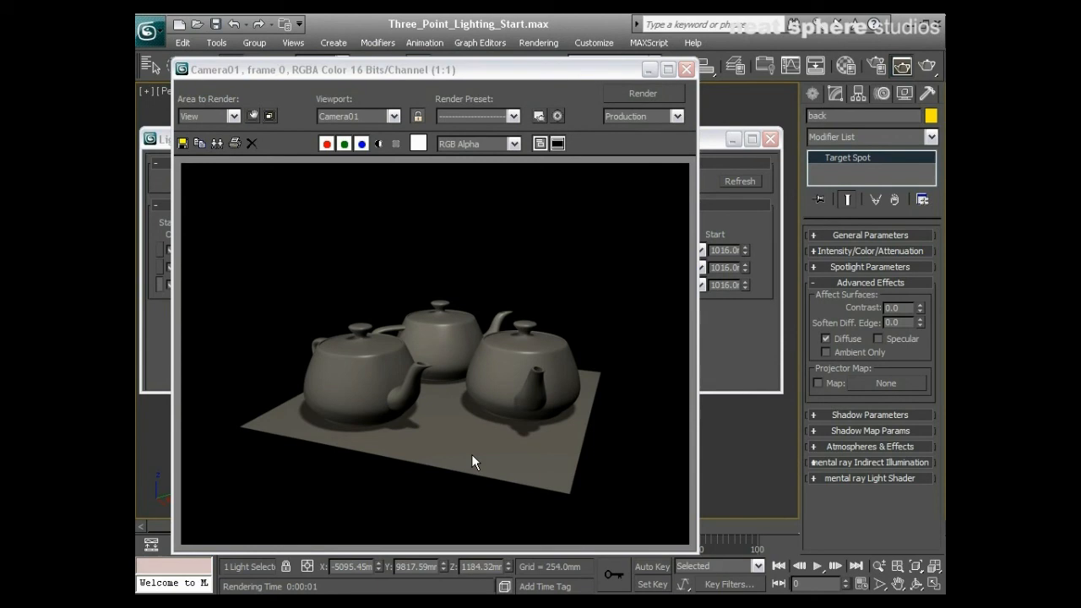
pyautogui.moveTo(412, 336)
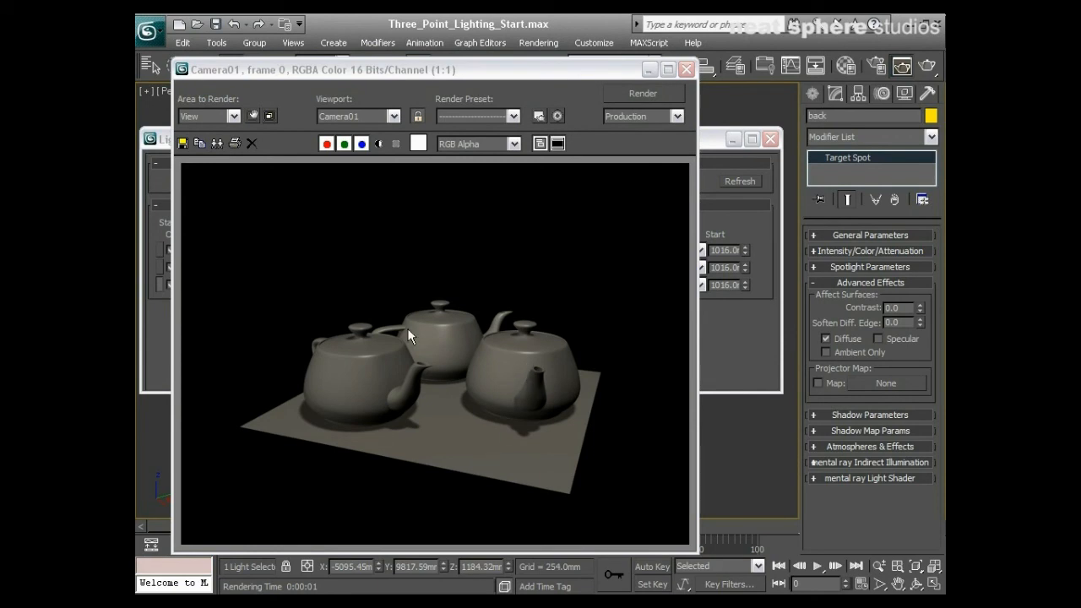
pyautogui.moveTo(410, 55)
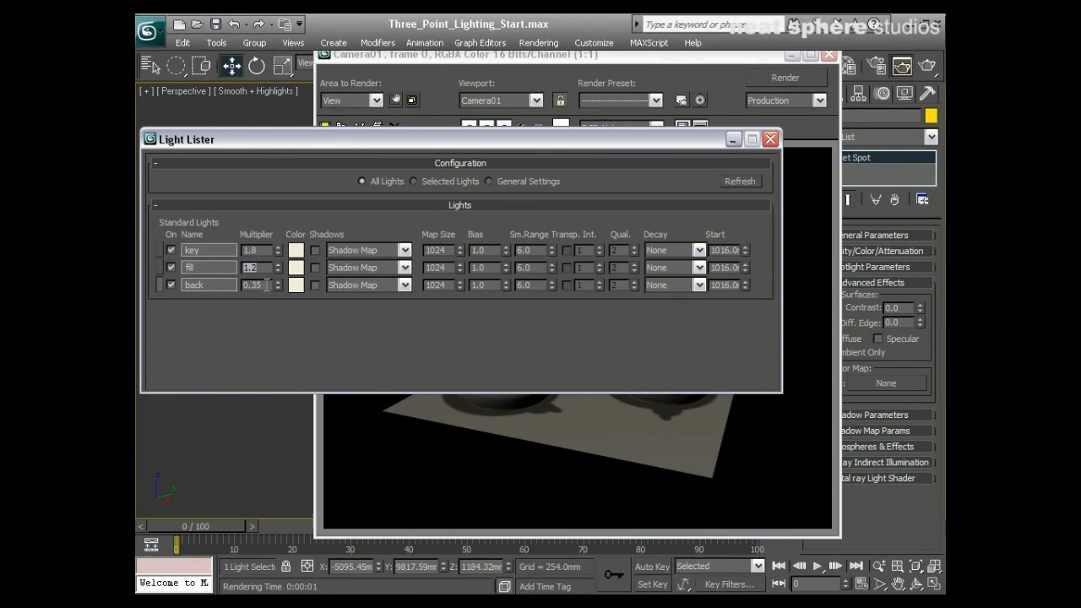
# Set multipliers to 1.8 key, 1.2 fill, 0.65 back and render Camera01
pyautogui.write('0.65')
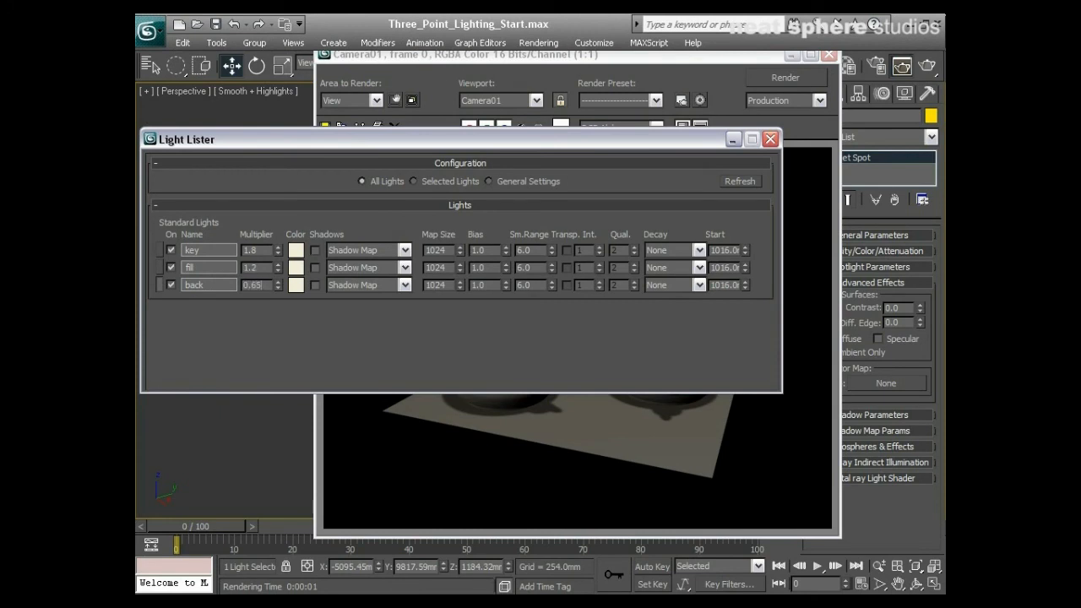
pyautogui.click(785, 77)
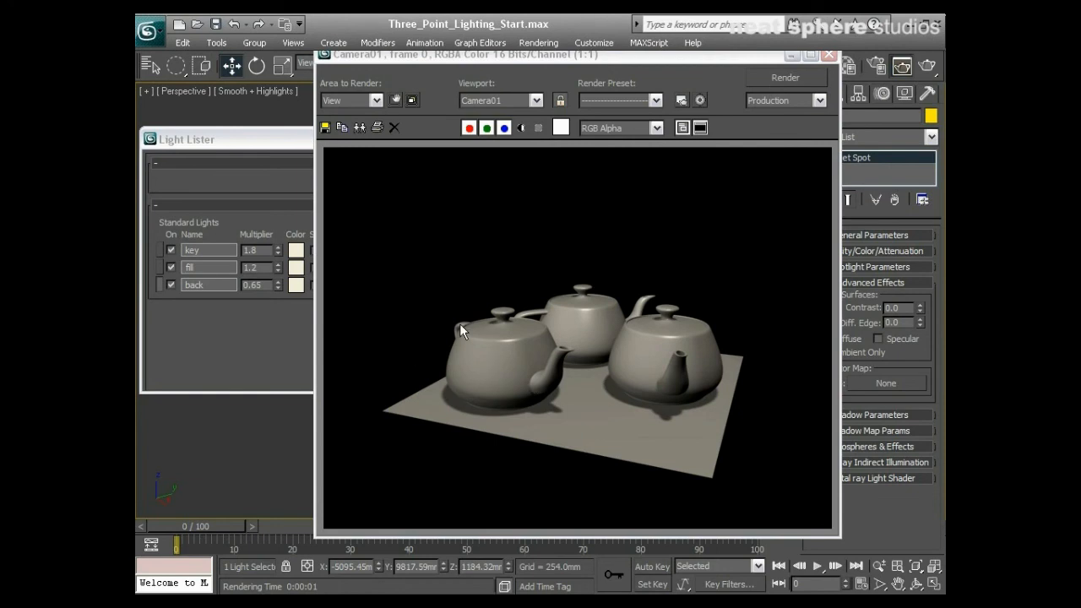
pyautogui.moveTo(745, 141)
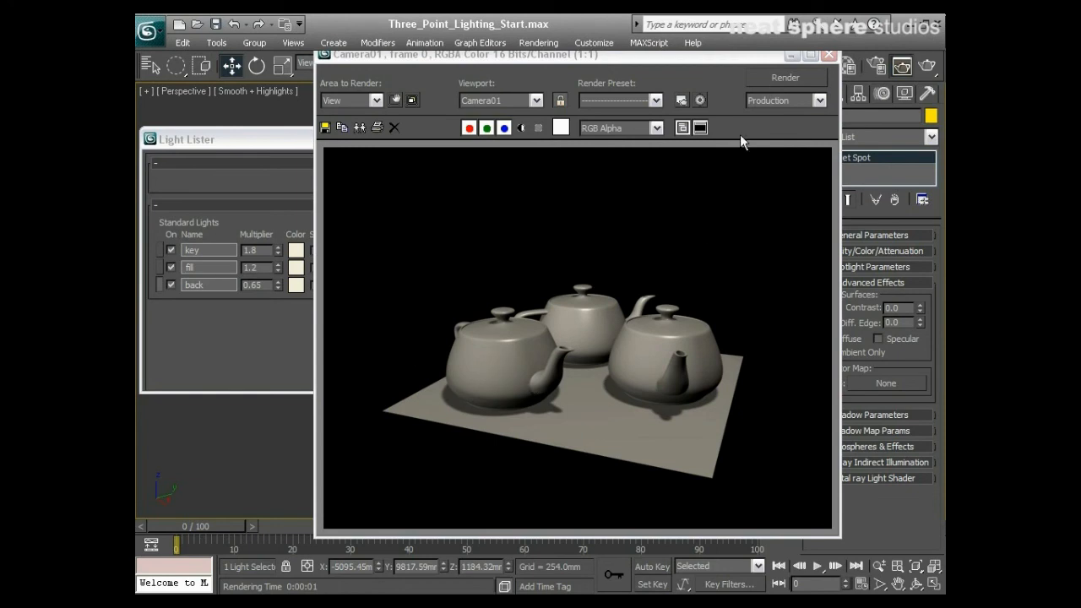
pyautogui.moveTo(581, 377)
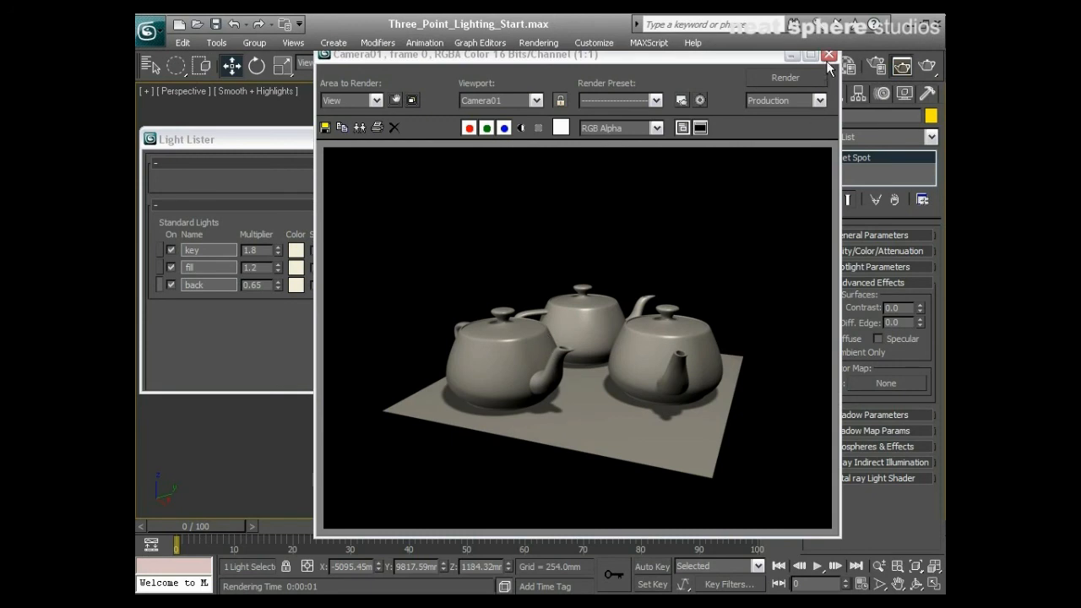
# Close the finished render window and the Light Lister
pyautogui.click(829, 54)
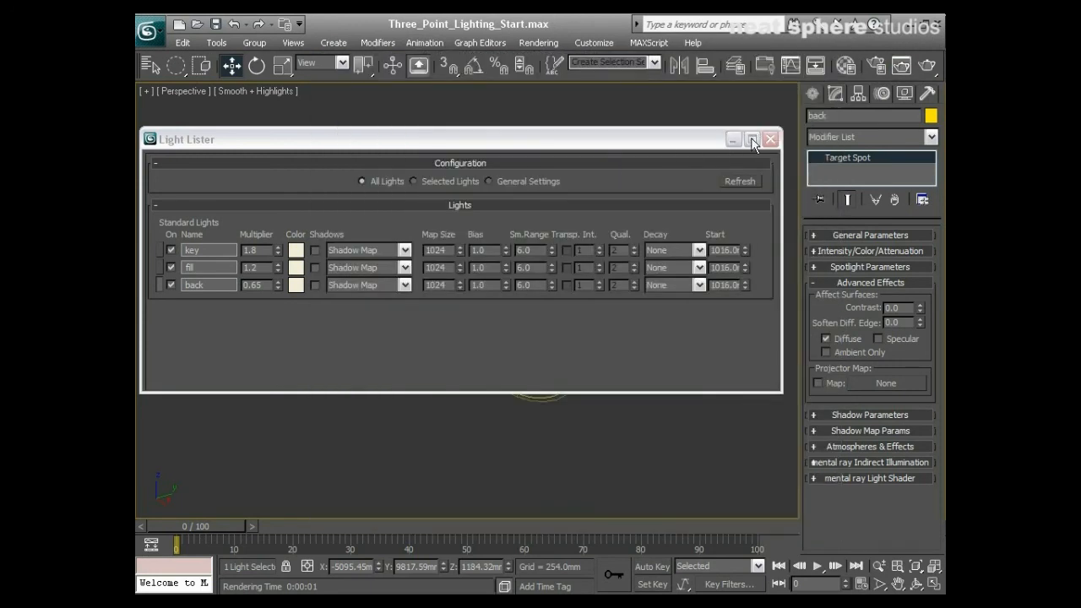
pyautogui.click(752, 138)
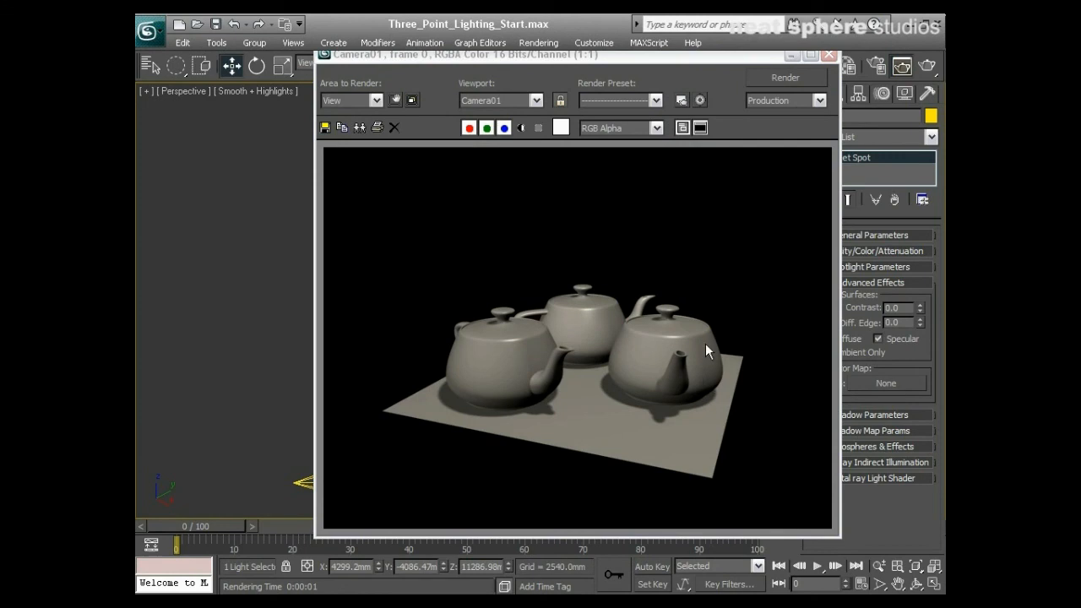
pyautogui.moveTo(699, 344)
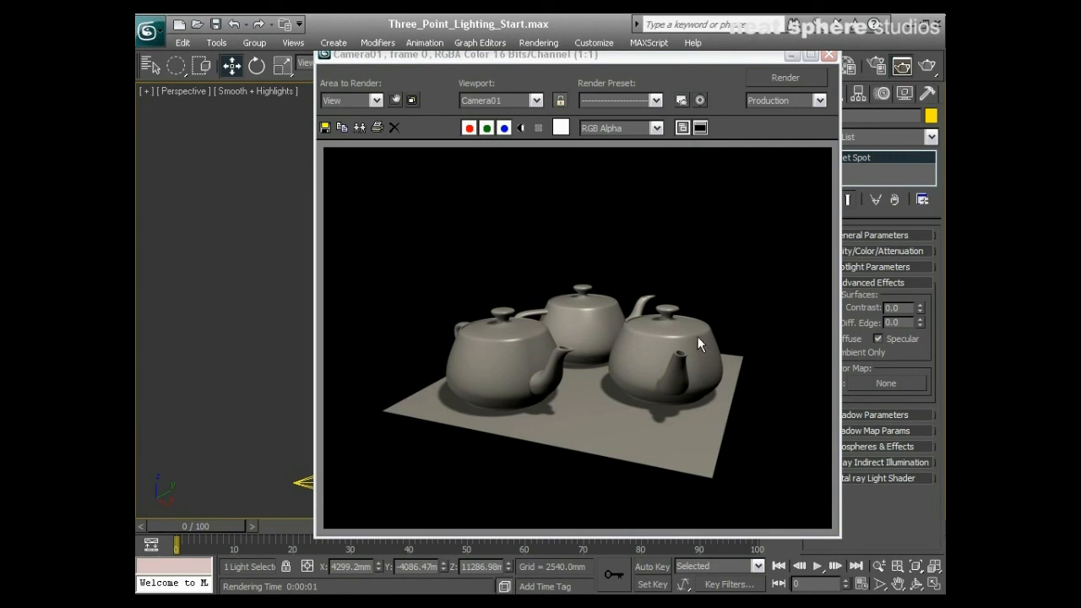
pyautogui.moveTo(589, 324)
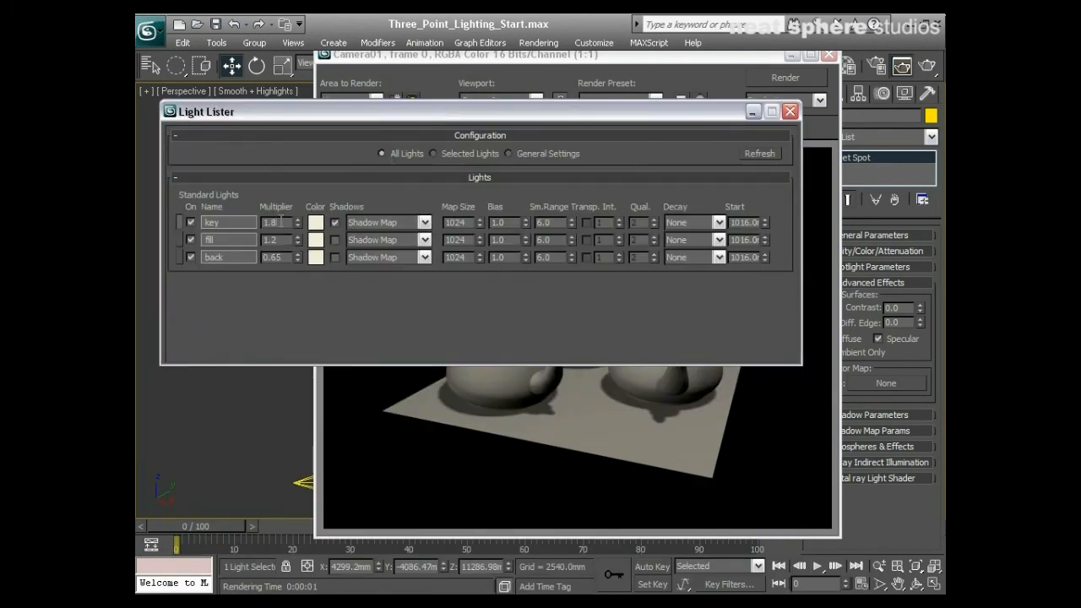
# Set the key multiplier to 2.5 and fill to 1.5, then re-render
pyautogui.write('2.5')
pyautogui.click(277, 239)
pyautogui.write('1.5')
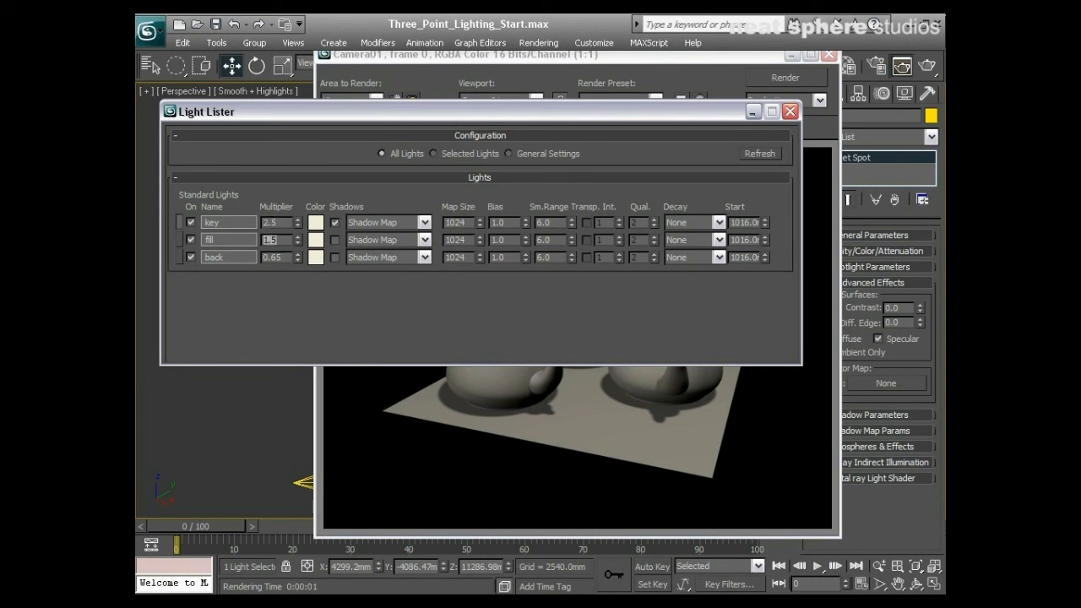
pyautogui.click(928, 66)
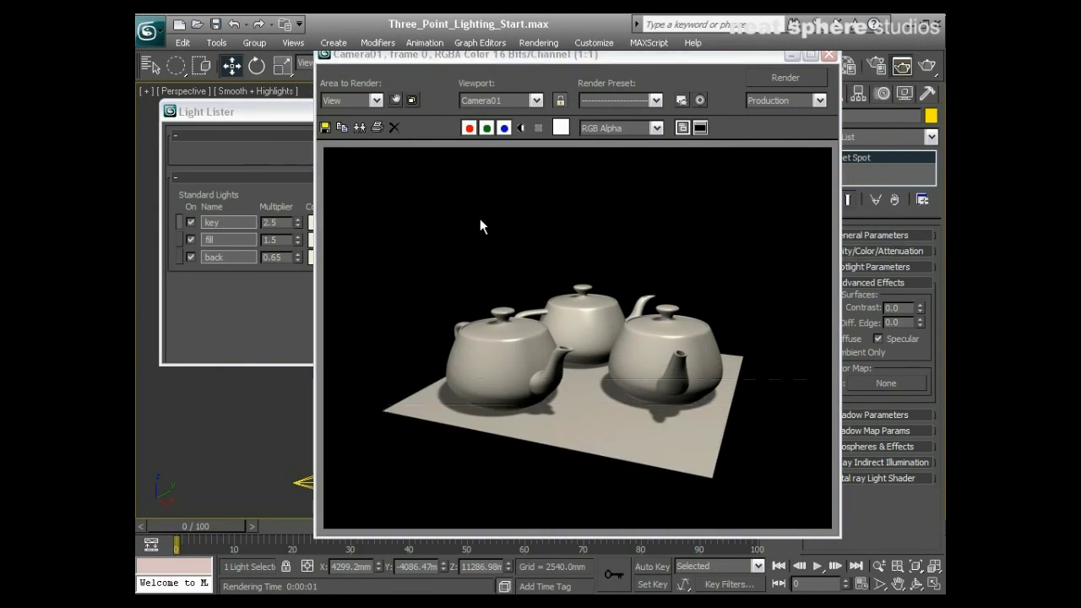
pyautogui.moveTo(591, 312)
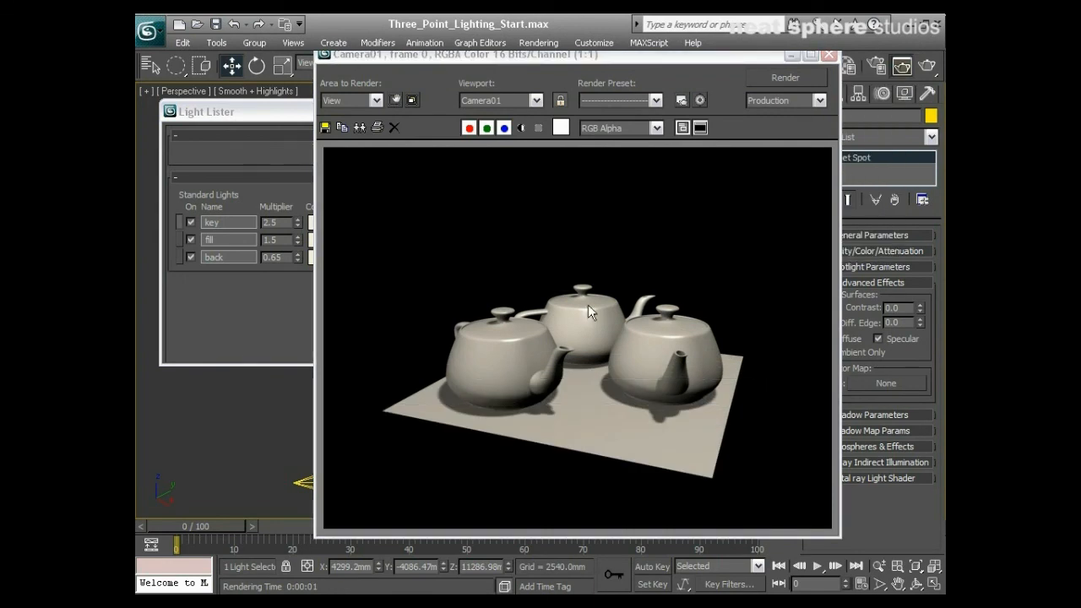
pyautogui.moveTo(593, 349)
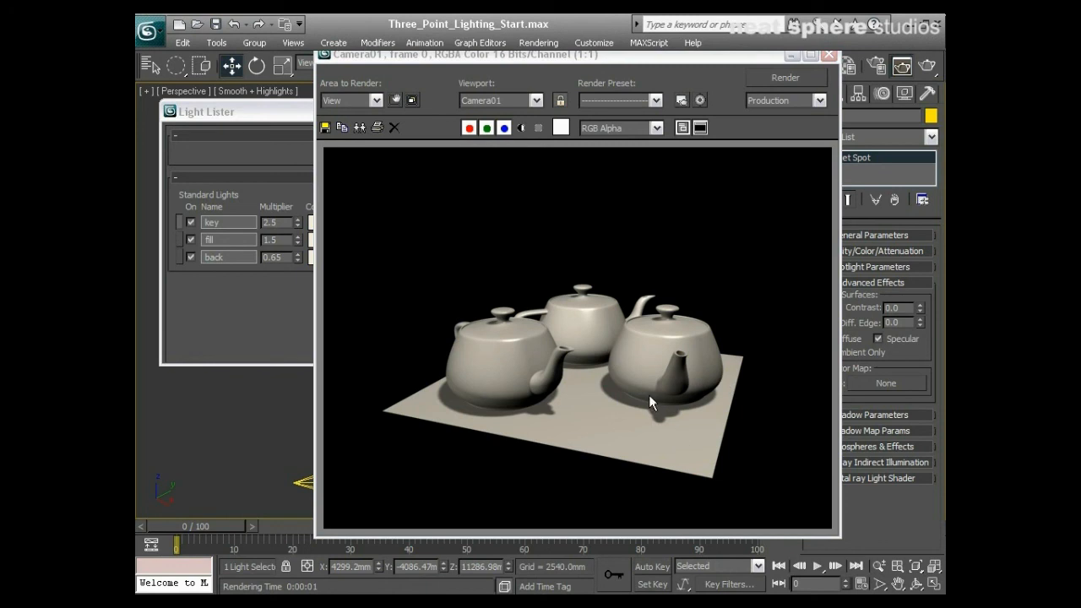
pyautogui.moveTo(752, 412)
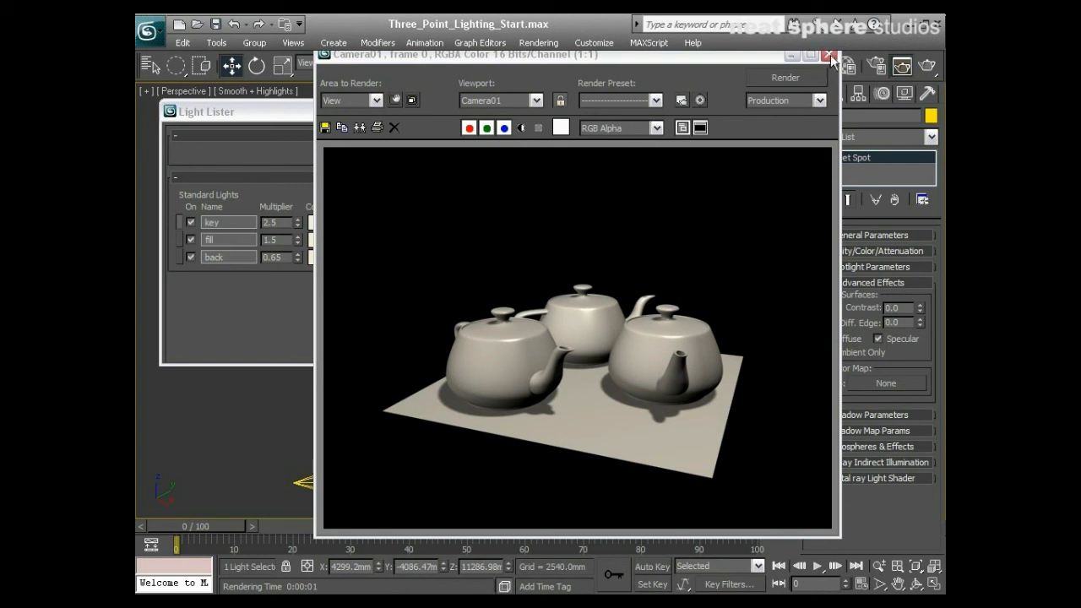
# Give the fill light a pale blue colour in Light Lister
pyautogui.click(830, 54)
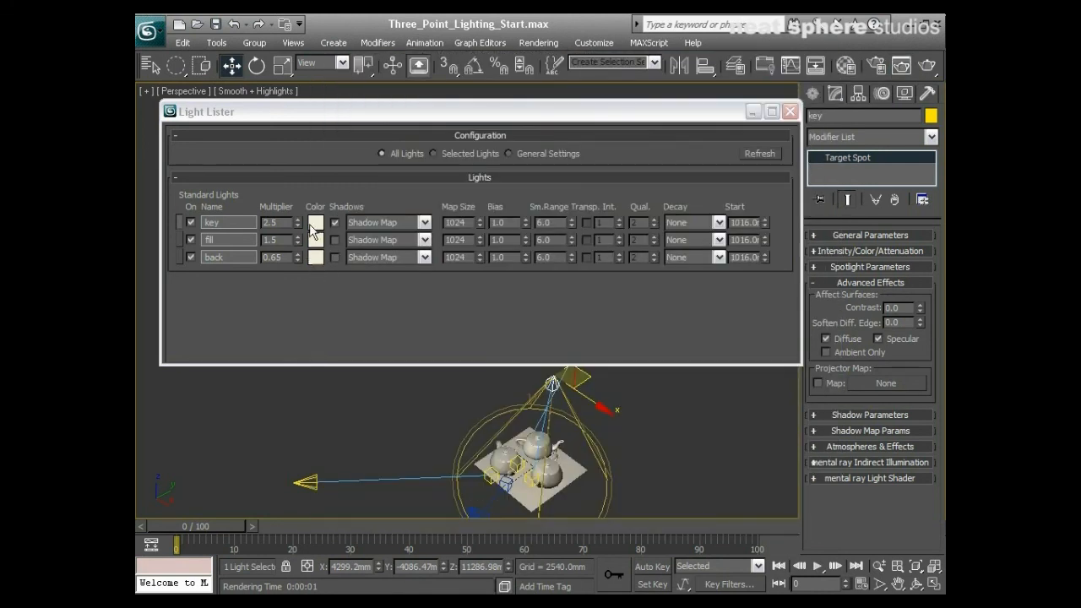
pyautogui.click(315, 222)
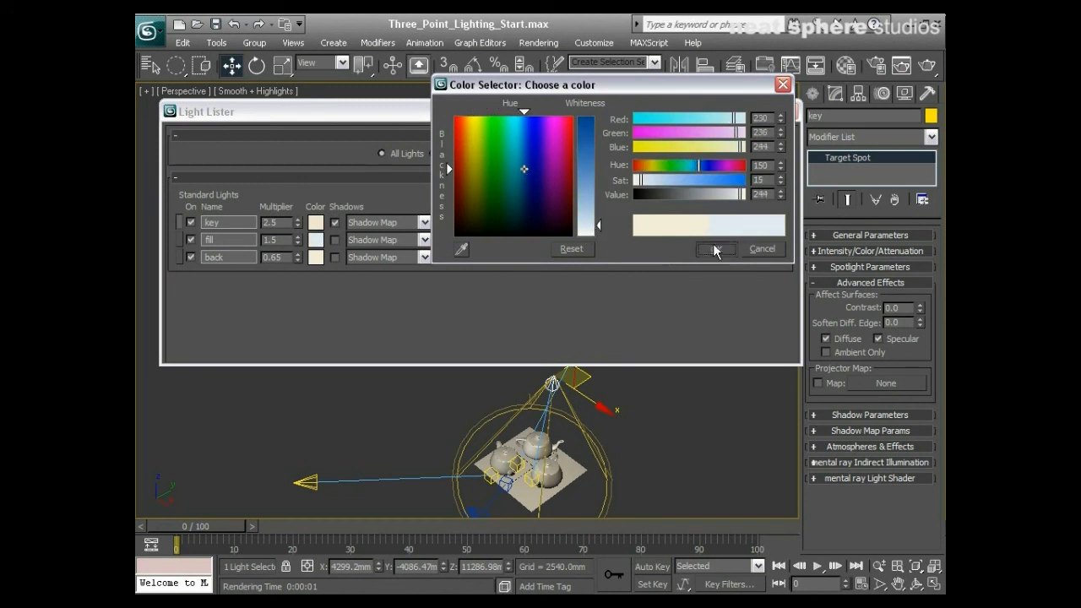
pyautogui.click(716, 248)
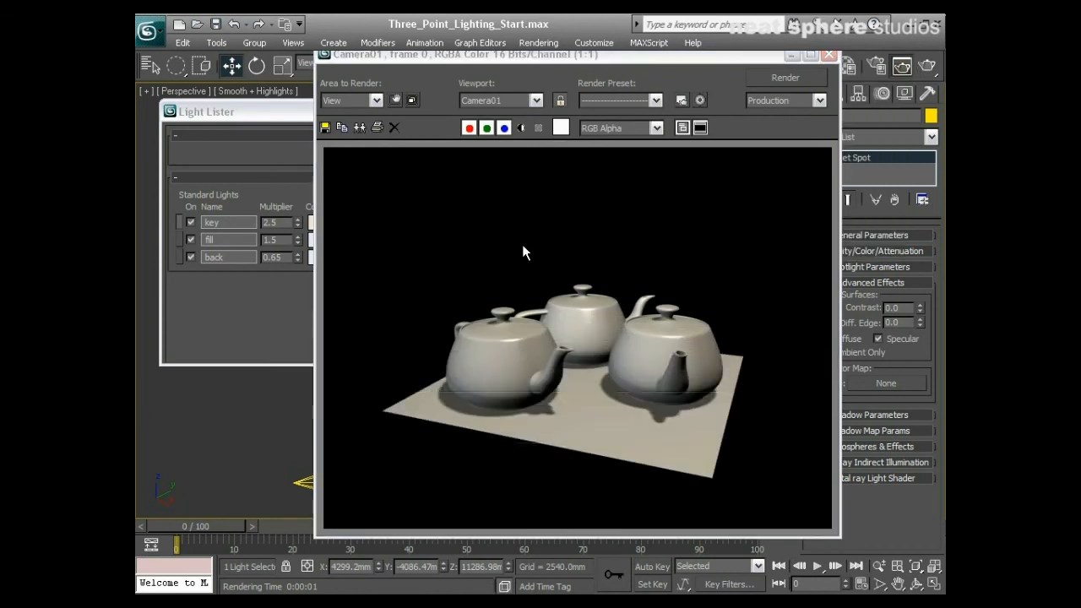
pyautogui.moveTo(649, 442)
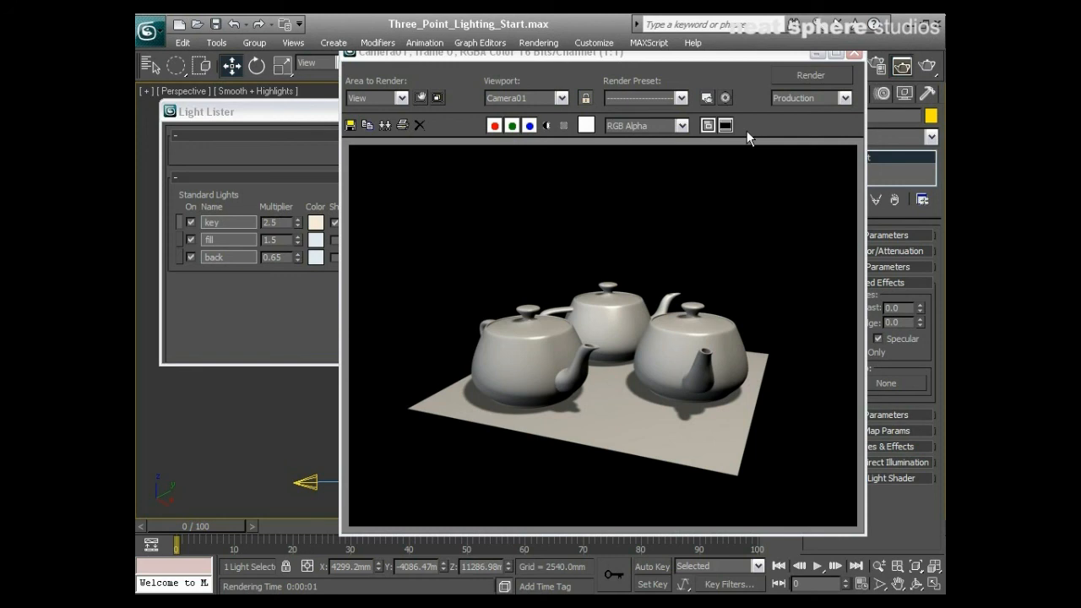
pyautogui.moveTo(688, 345)
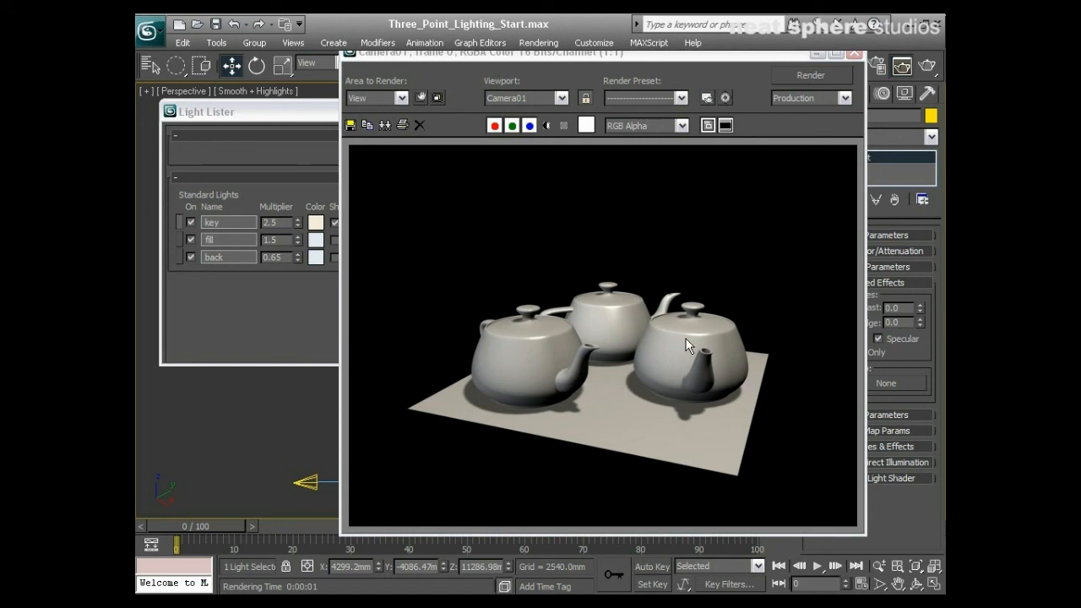
pyautogui.moveTo(553, 337)
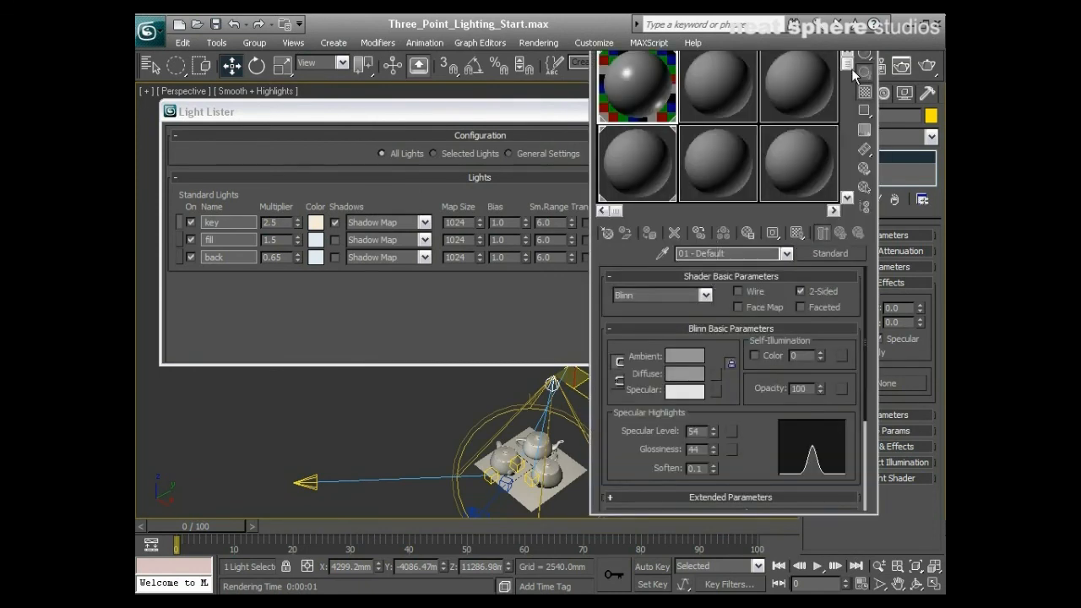
# Set the teapot material's diffuse colour to blue
pyautogui.click(684, 373)
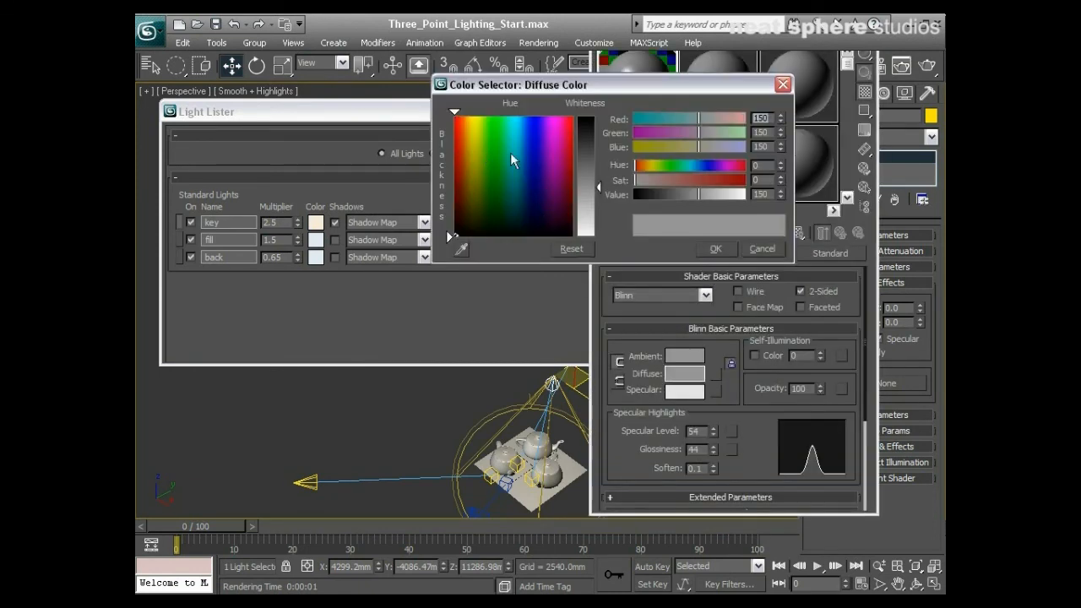
pyautogui.click(523, 154)
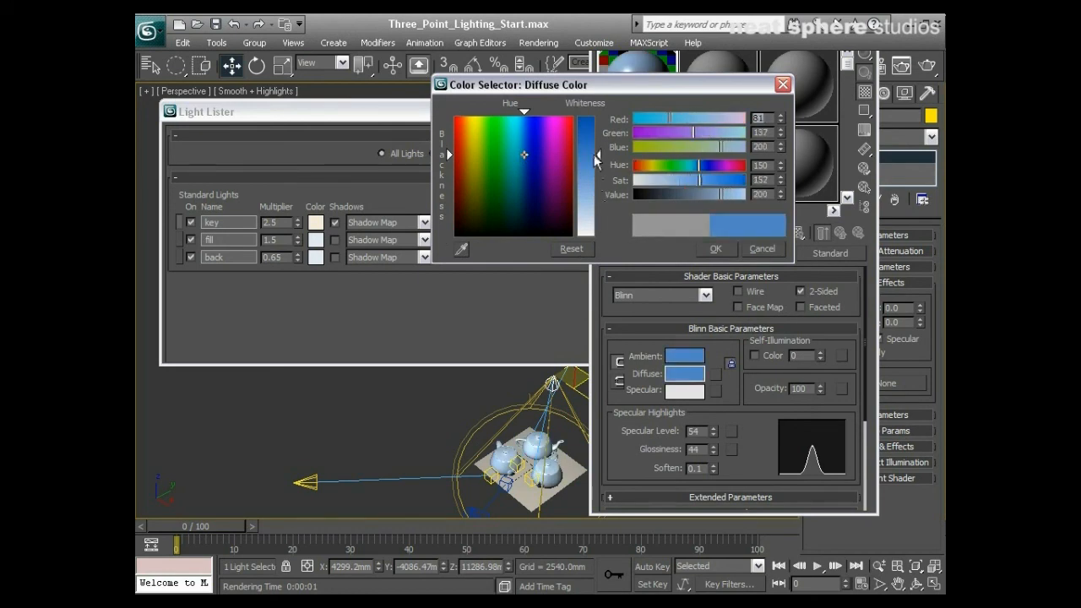
pyautogui.click(717, 248)
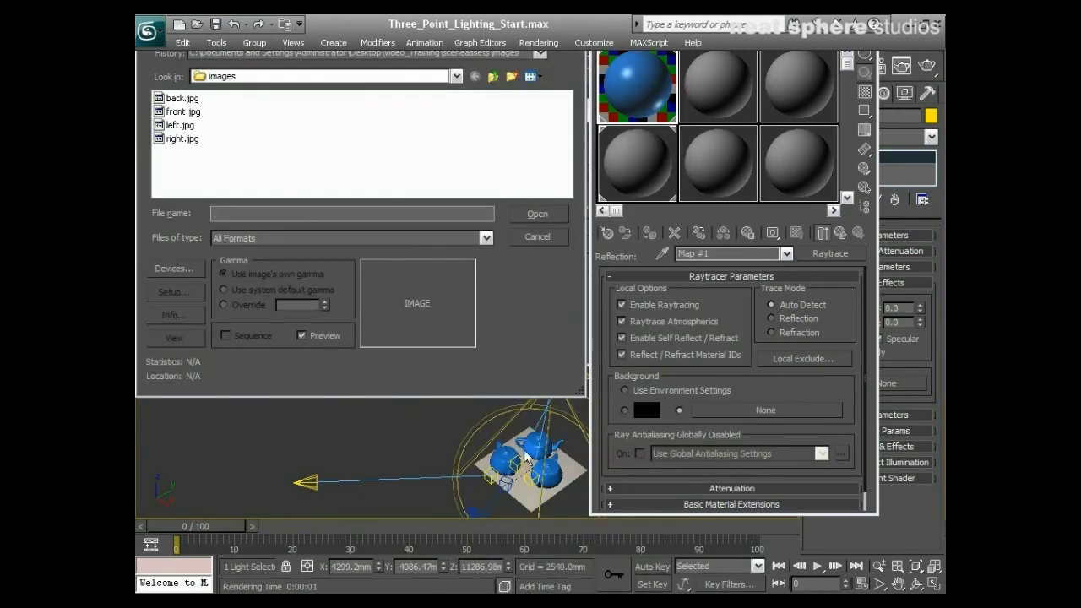
pyautogui.moveTo(460, 89)
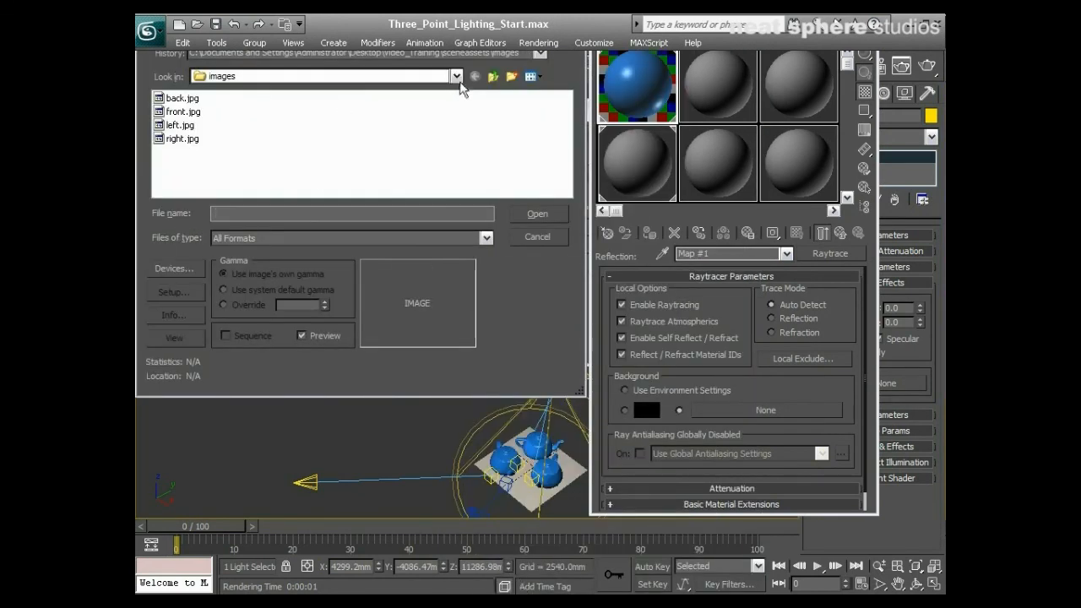
# Navigate to the Backgrounds folder and show its images as thumbnails
pyautogui.click(456, 76)
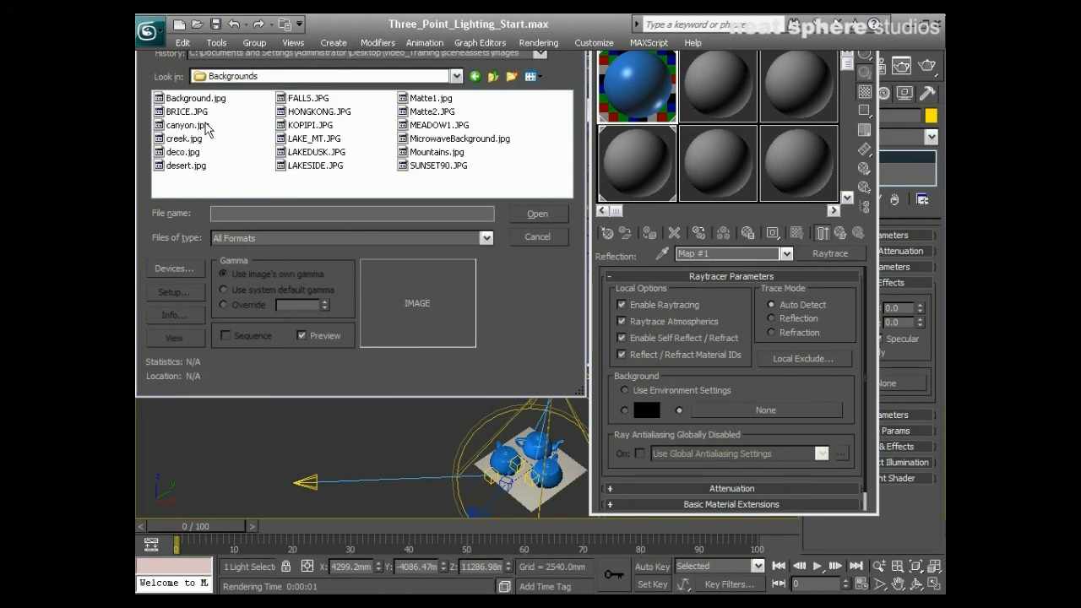
pyautogui.click(529, 76)
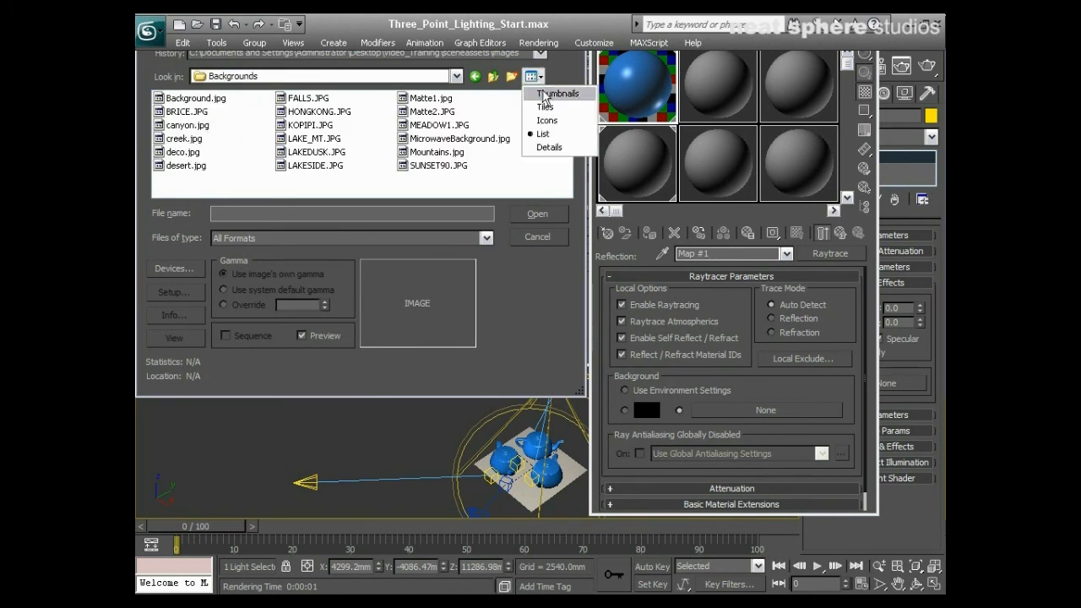
pyautogui.click(558, 93)
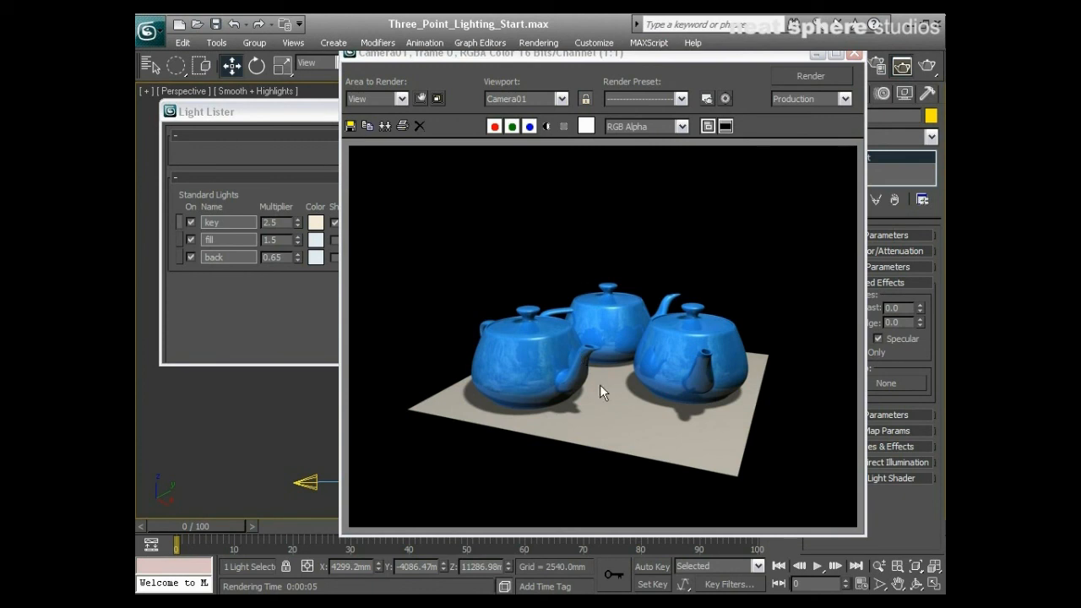
pyautogui.moveTo(706, 273)
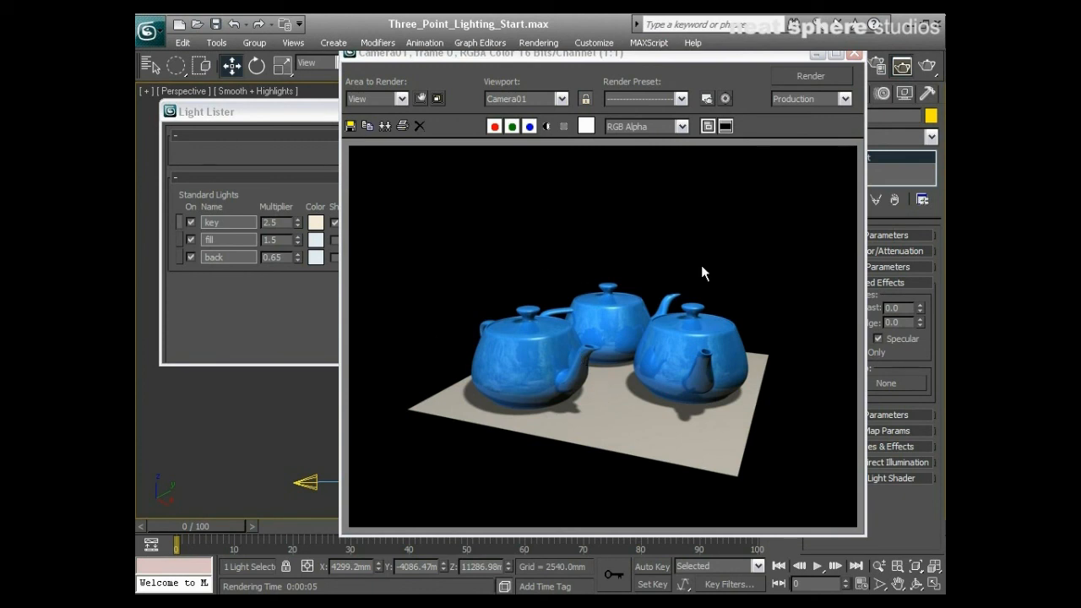
pyautogui.moveTo(541, 367)
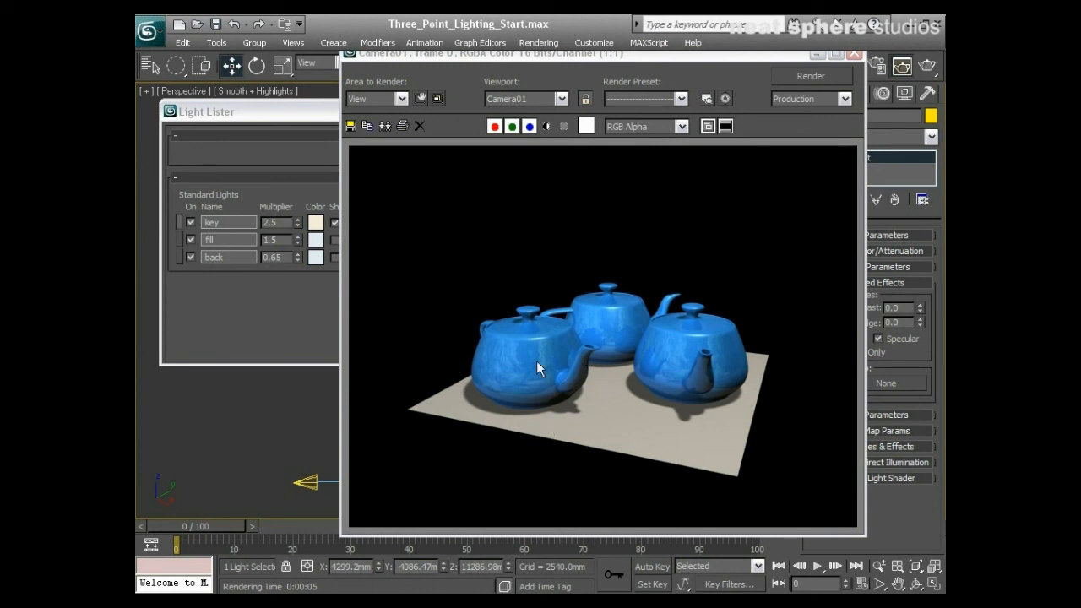
pyautogui.moveTo(646, 347)
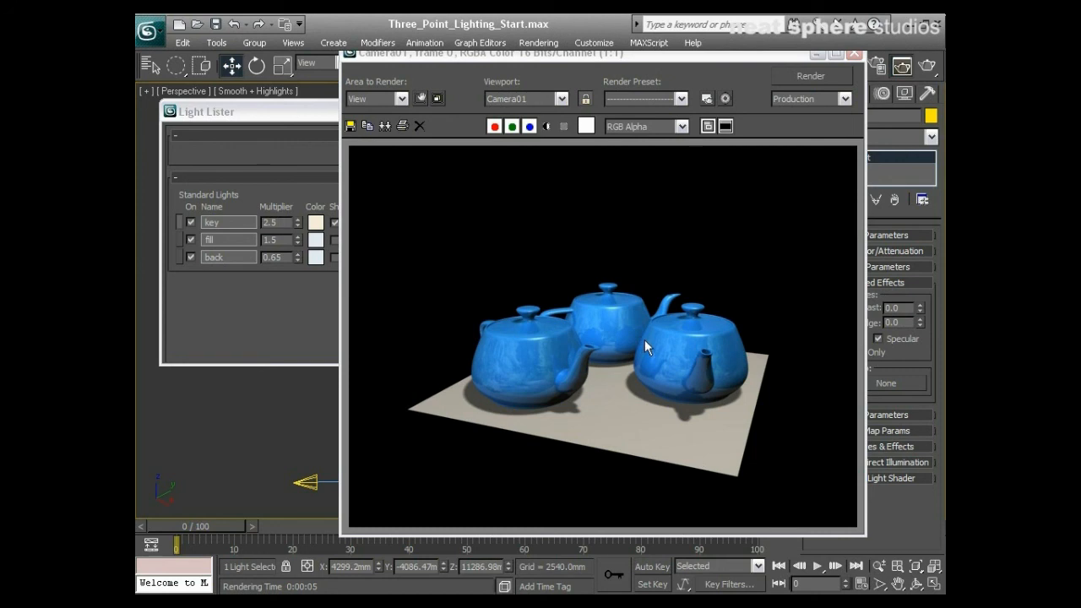
pyautogui.moveTo(611, 322)
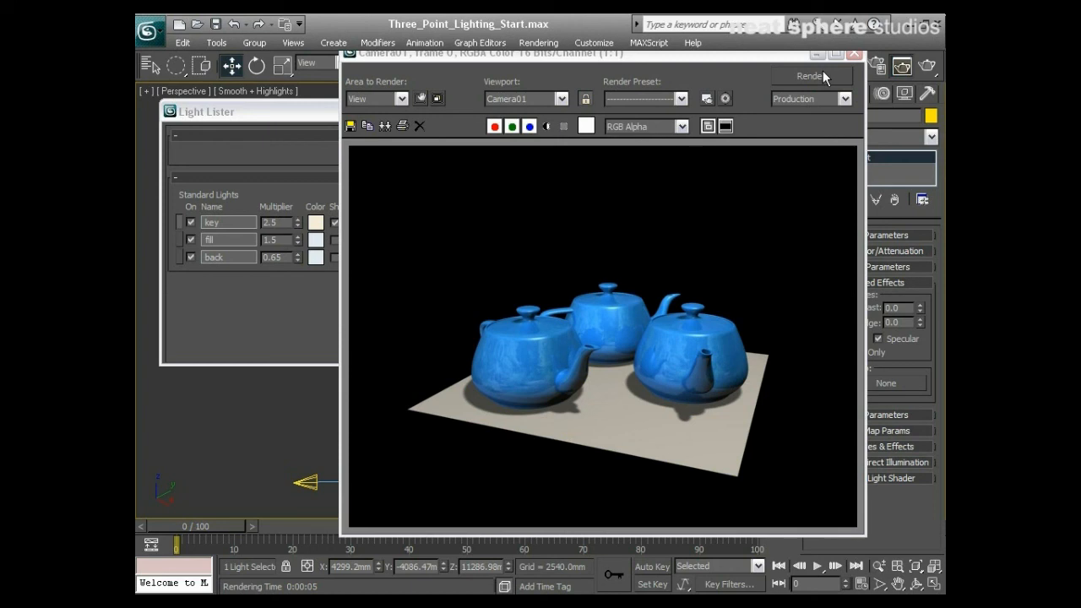
# Re-render the Camera01 view of the blue reflective teapots
pyautogui.click(809, 76)
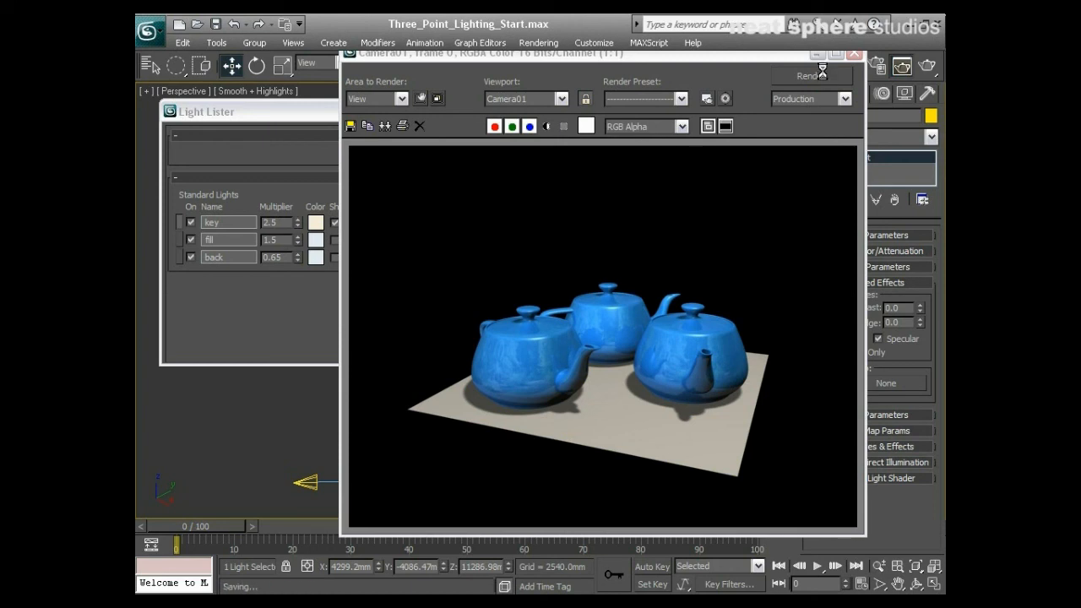